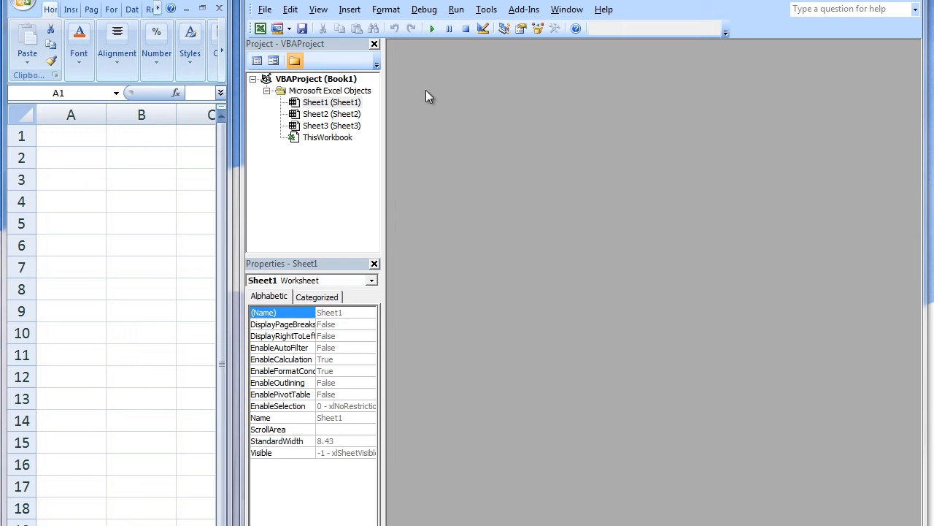
mouse_move(403, 64)
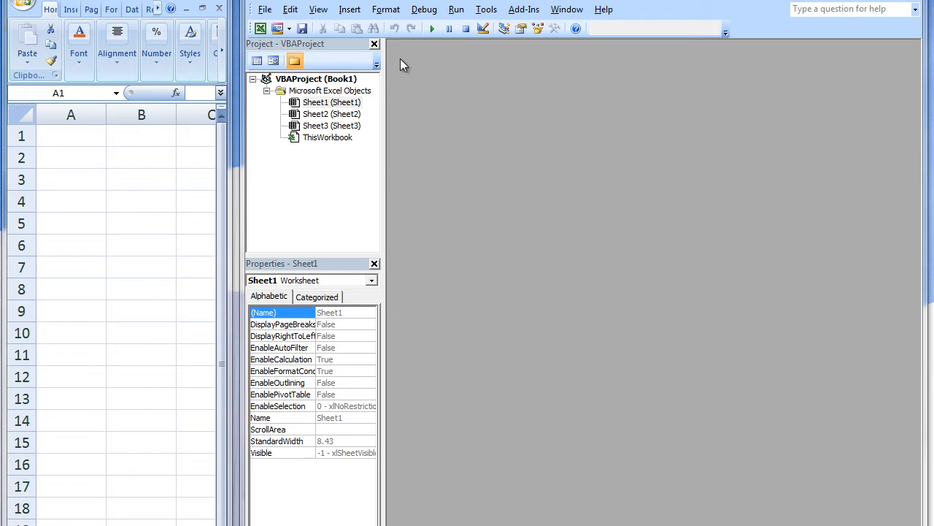
- Insert a new blank UserForm and move the Toolbox clear of its design area
left_click(351, 9)
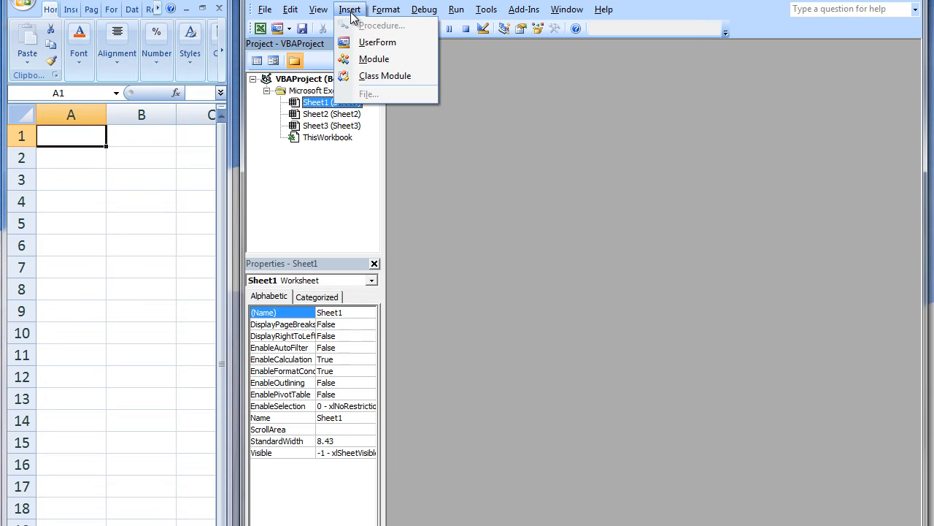
left_click(377, 41)
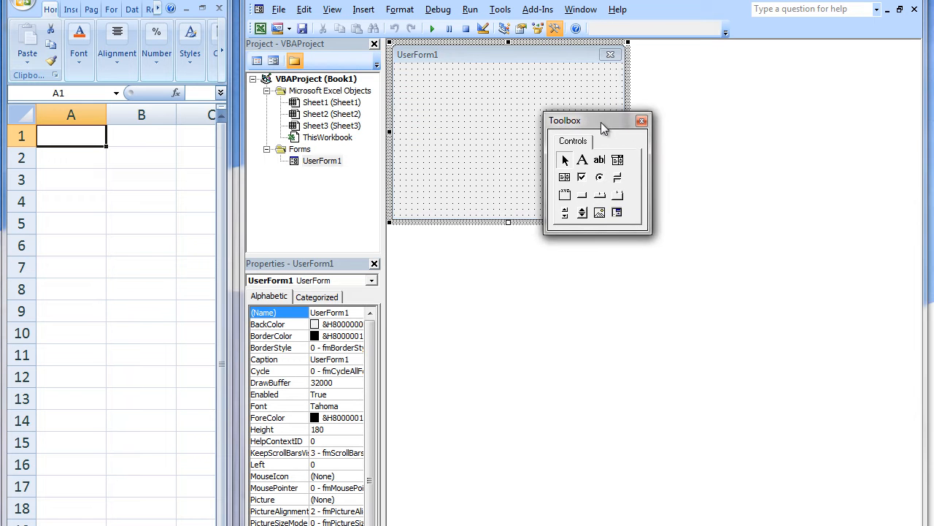
left_click_drag(596, 120, 698, 137)
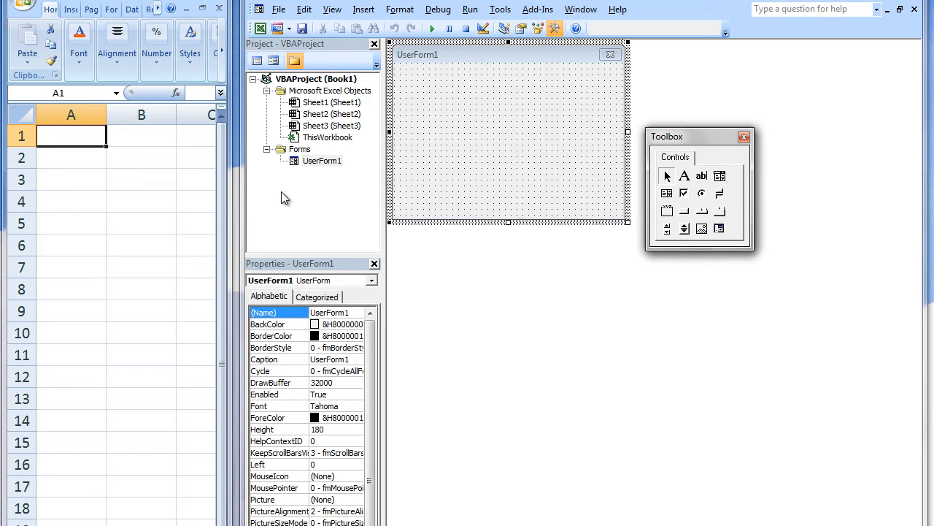
mouse_move(291, 199)
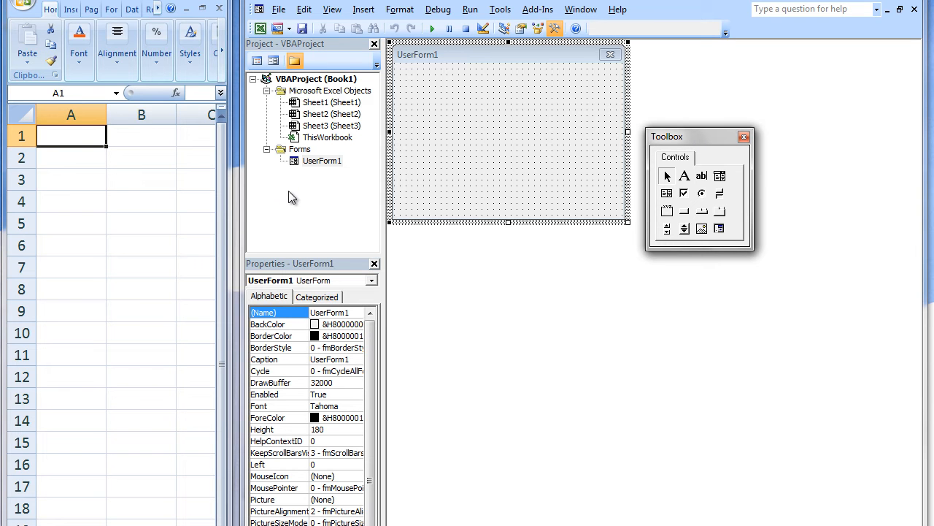
- Show the project options for UserForm1 in the Project Explorer
right_click(322, 160)
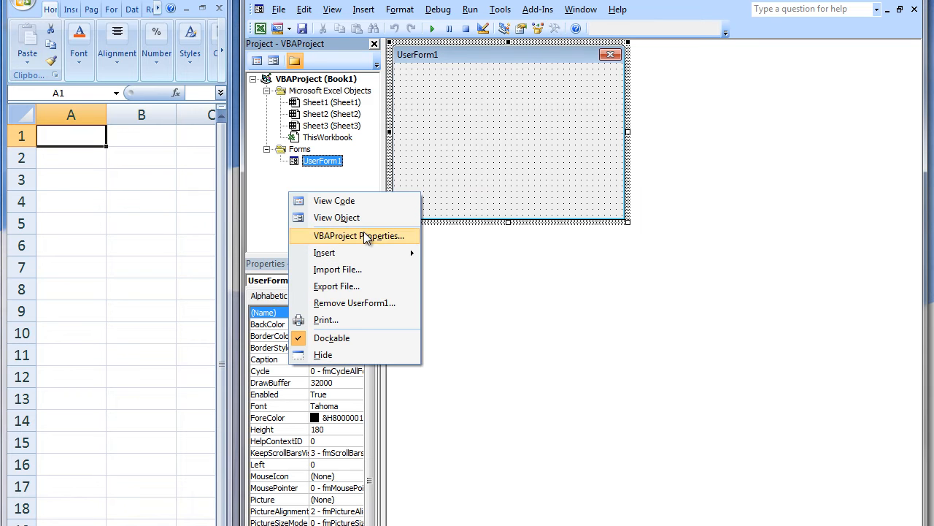
mouse_move(324, 251)
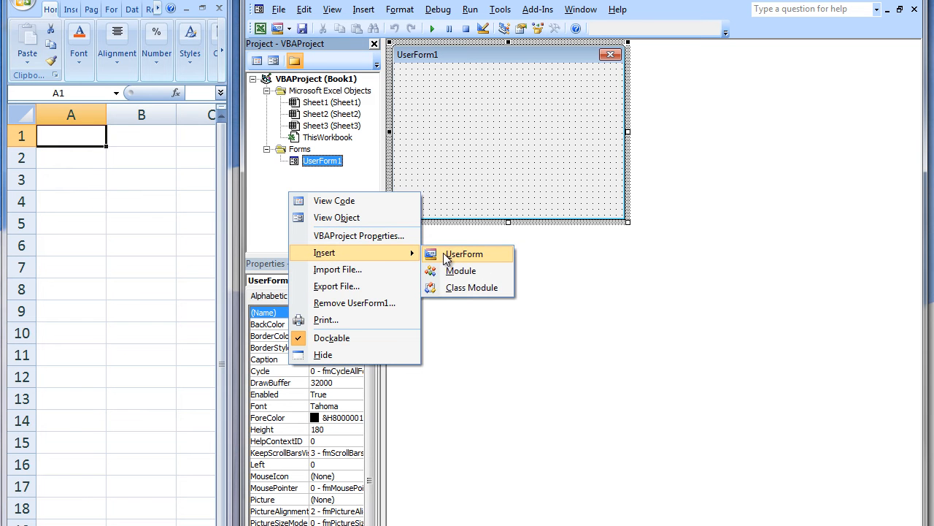
mouse_move(441, 247)
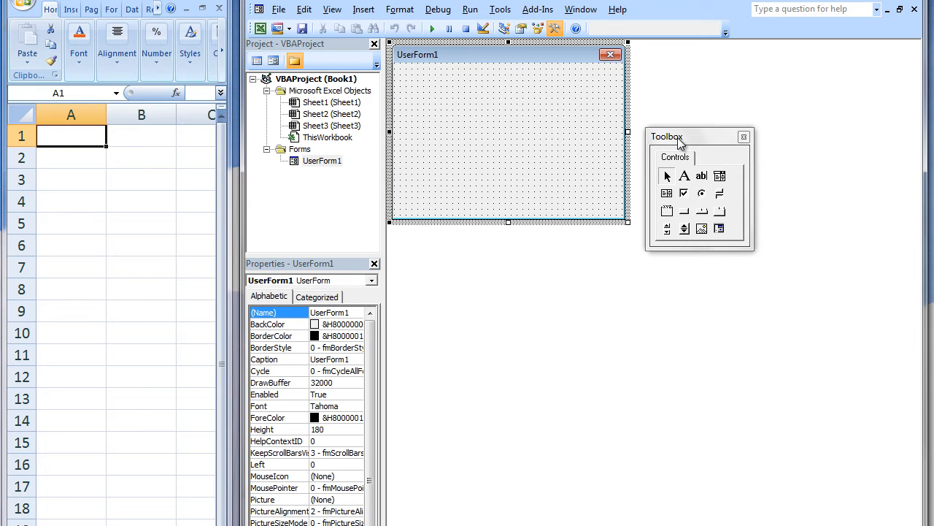
mouse_move(679, 143)
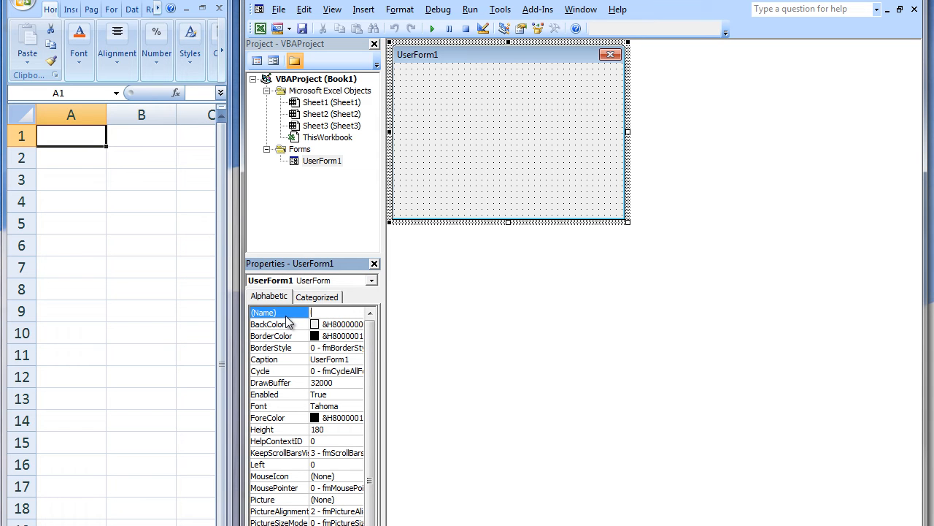
- Set the form's (Name) property to HeightCalc
type("HeightCa")
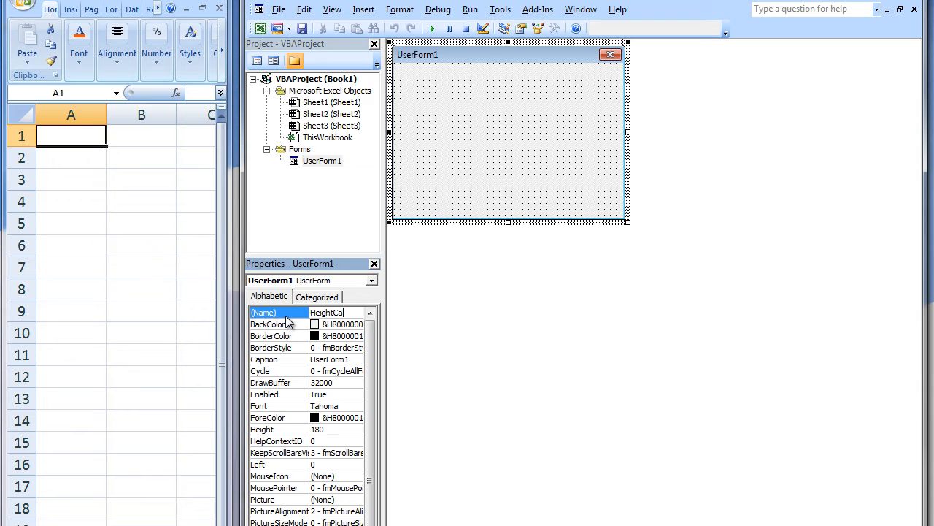
type("HeightCalc")
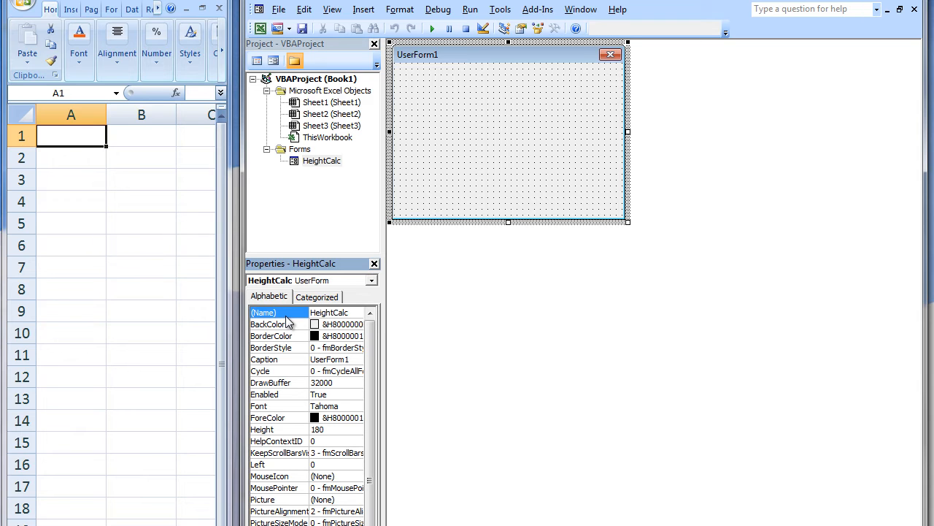
- Set the form's Caption to Height Calculator and commit it
left_click(264, 359)
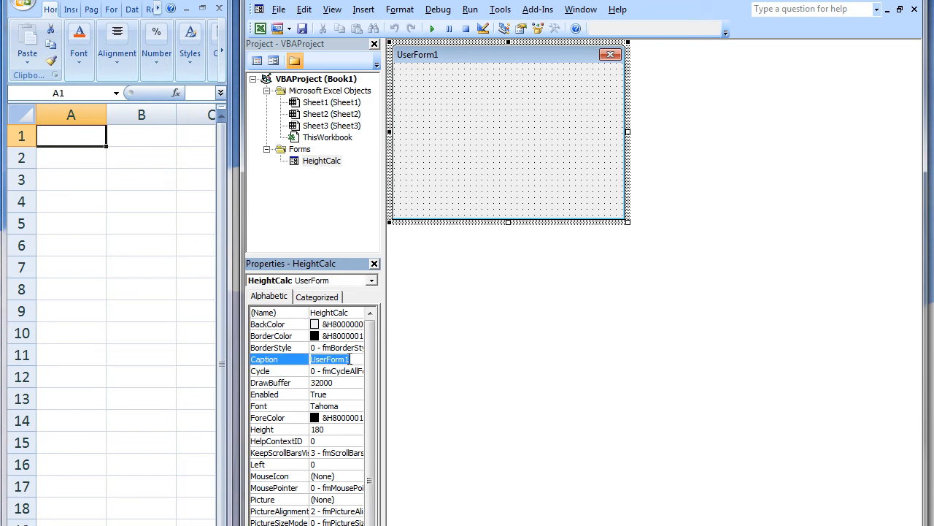
type("H")
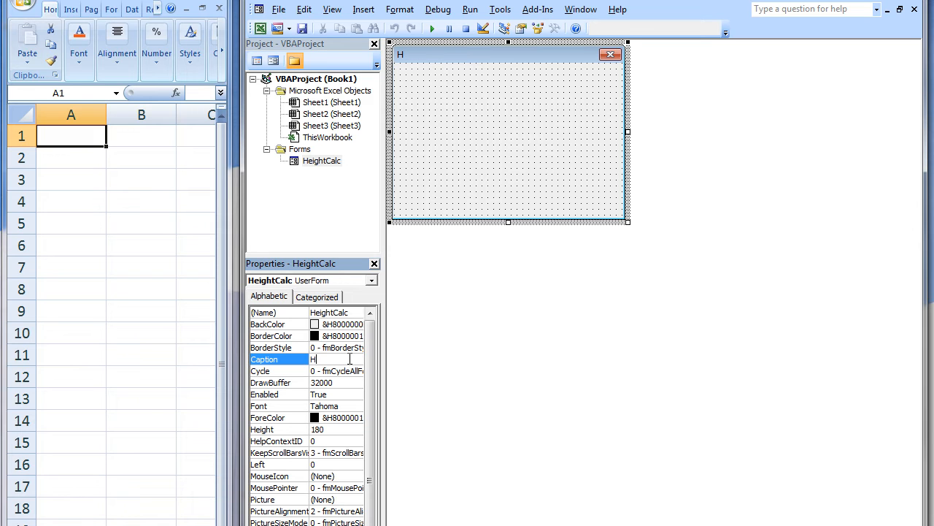
type("eight C")
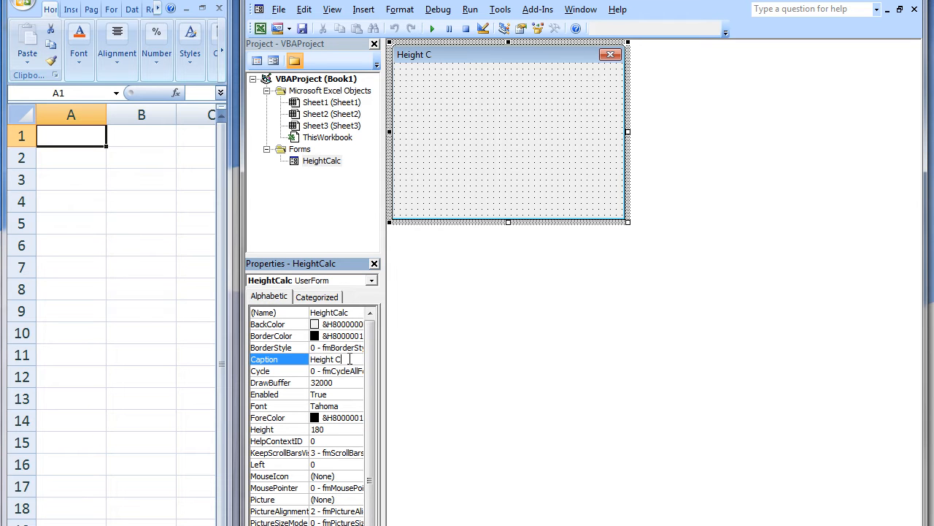
type("alculator")
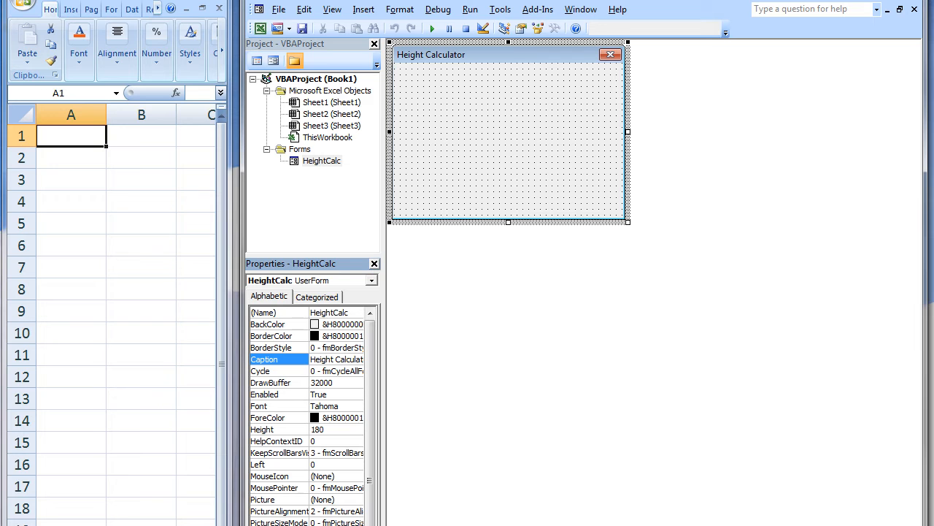
left_click(277, 312)
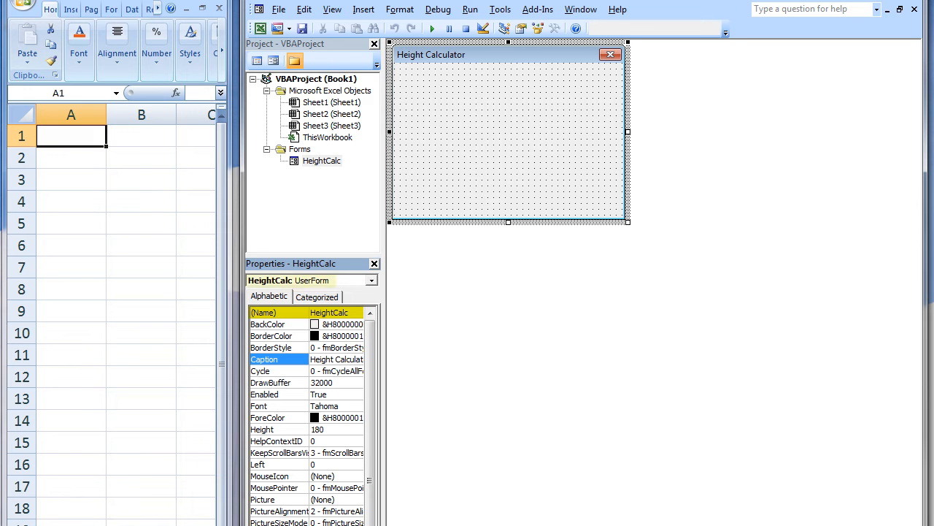
- Reselect the HeightCalc form in the project to return to its designer
left_click(321, 159)
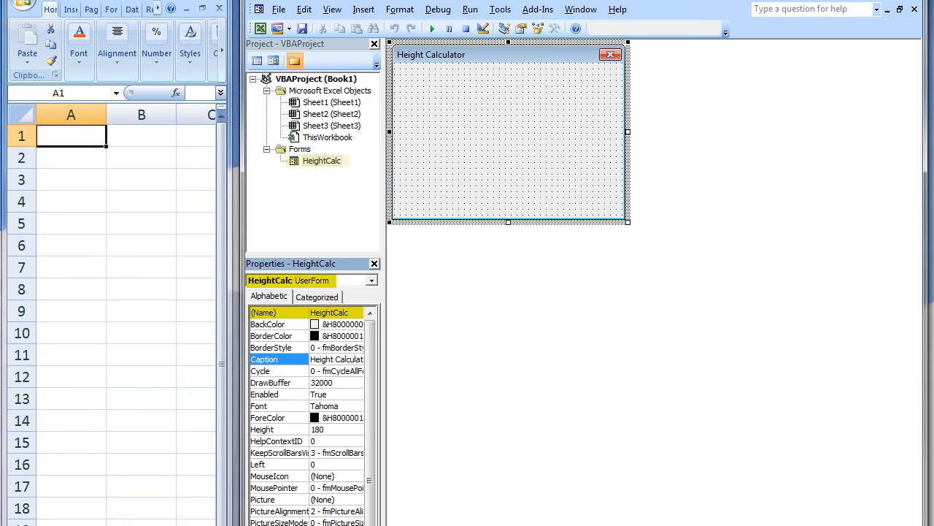
left_click(321, 161)
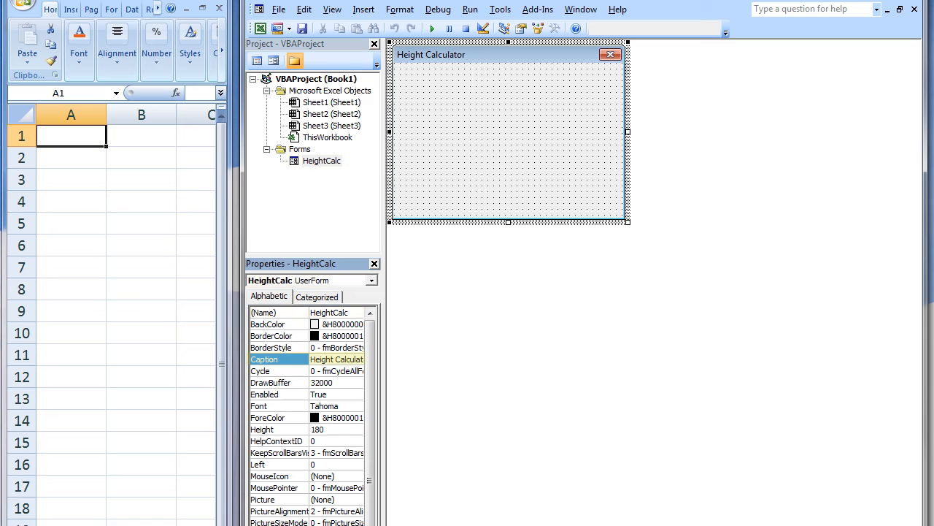
left_click(508, 54)
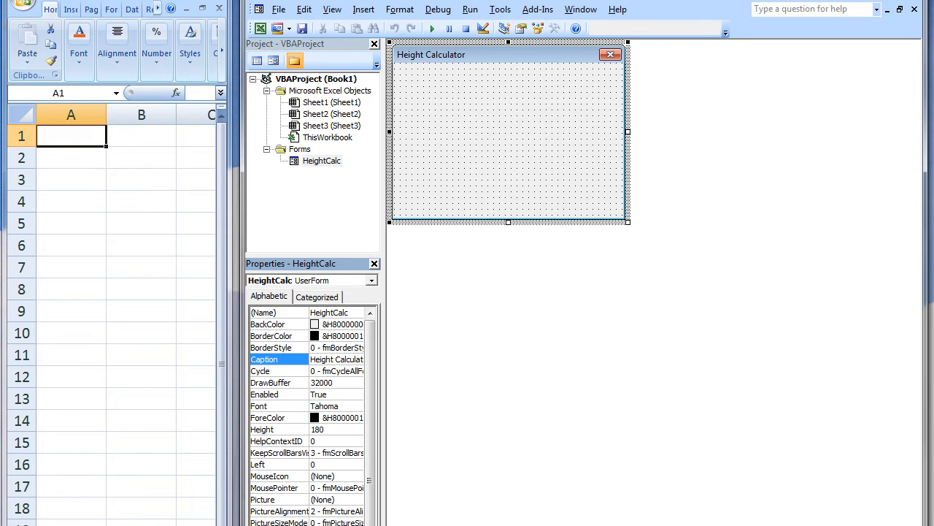
mouse_move(474, 149)
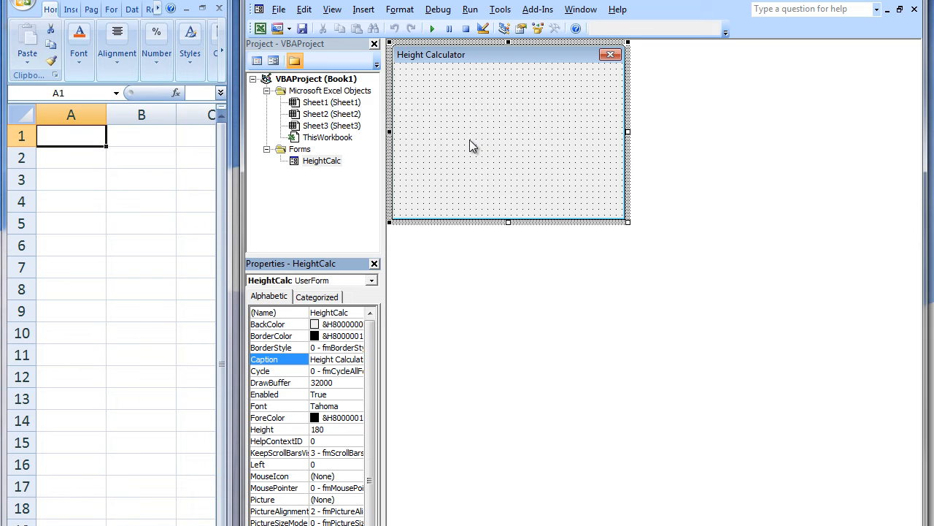
- Select the form so the control Toolbox reappears beside it
left_click(555, 28)
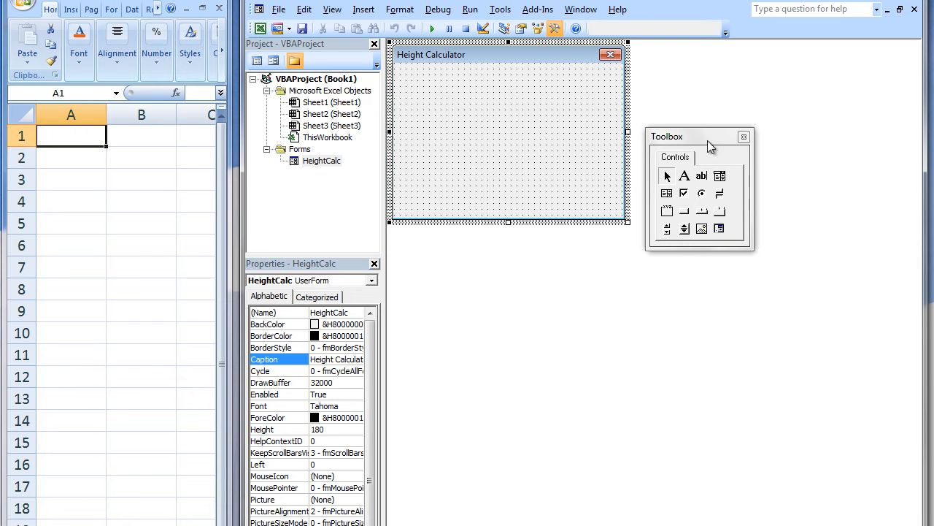
mouse_move(675, 135)
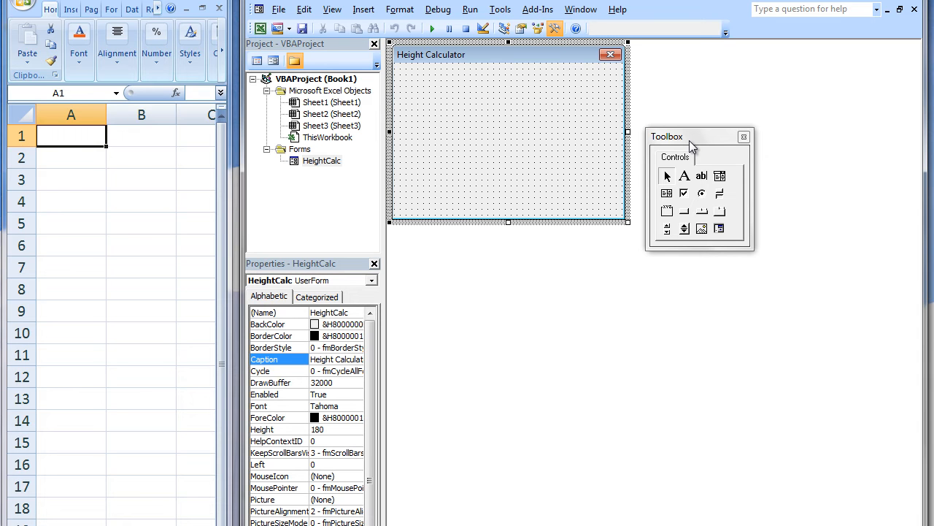
- Move the Toolbox aside and enlarge the Height Calculator form
left_click_drag(665, 137, 756, 260)
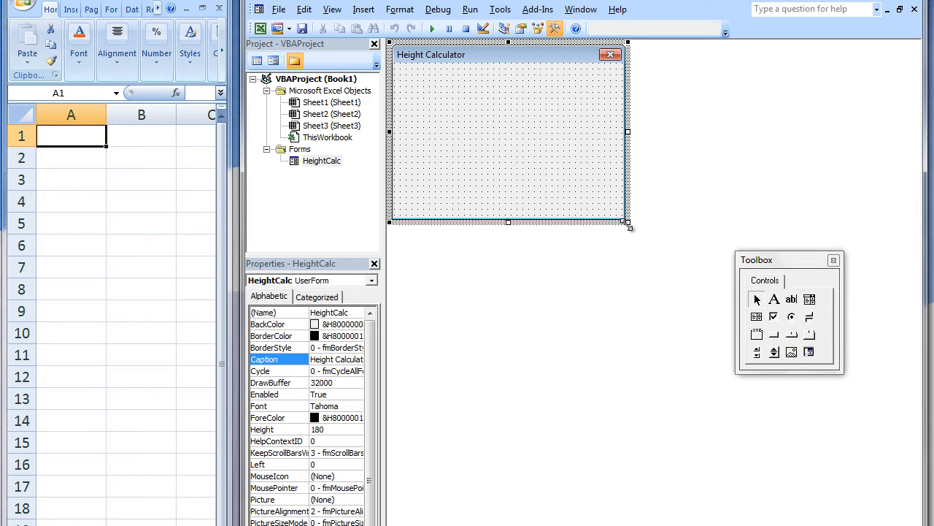
left_click_drag(628, 222, 733, 305)
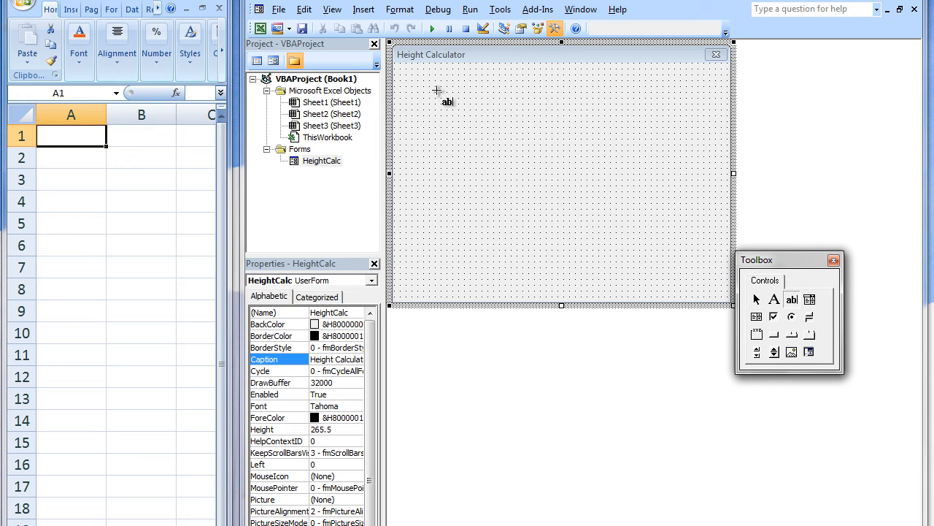
mouse_move(443, 96)
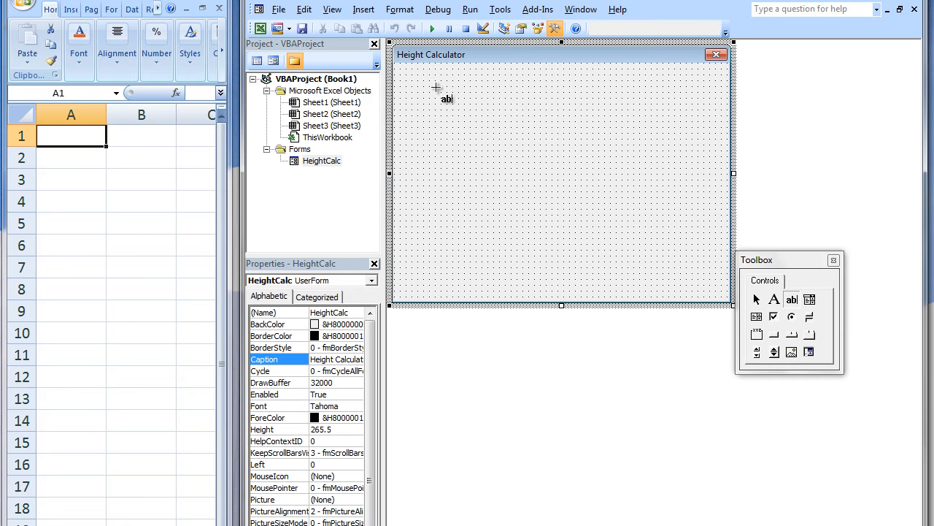
- Draw the first text box, TextBox1, near the form's top left
left_click_drag(435, 87, 519, 133)
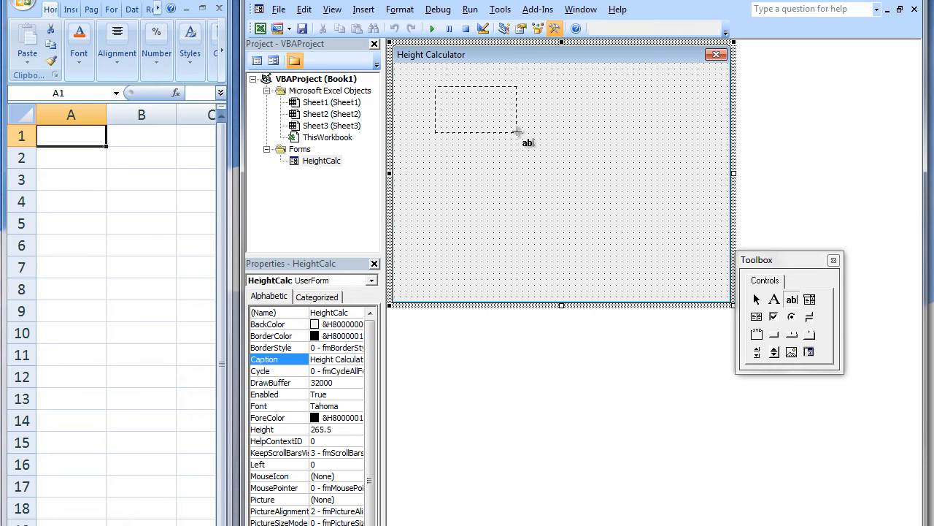
left_click_drag(435, 95, 518, 136)
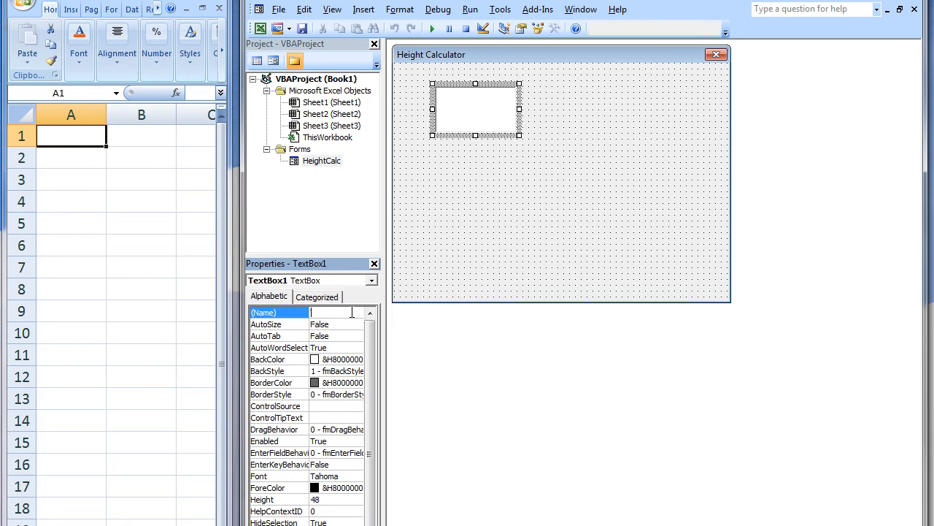
- Name the new text box InitHeight
type("InitHeight")
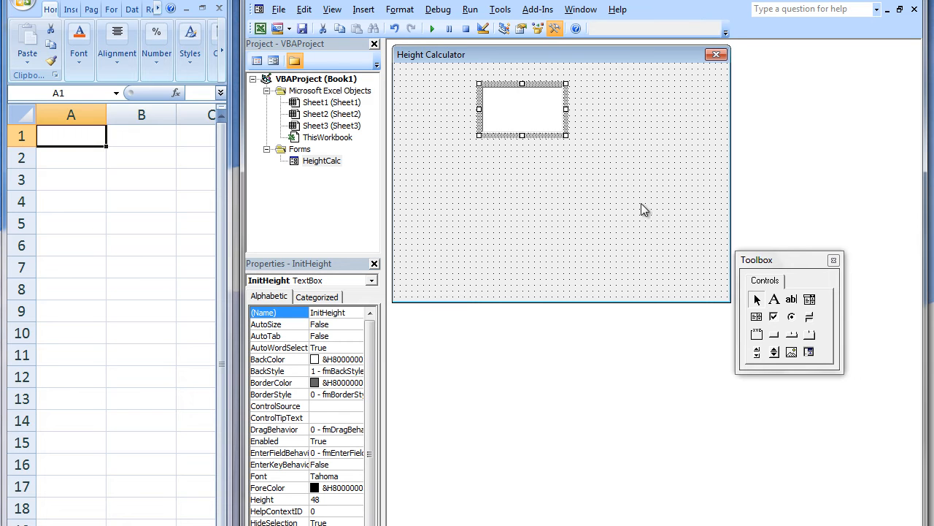
mouse_move(775, 299)
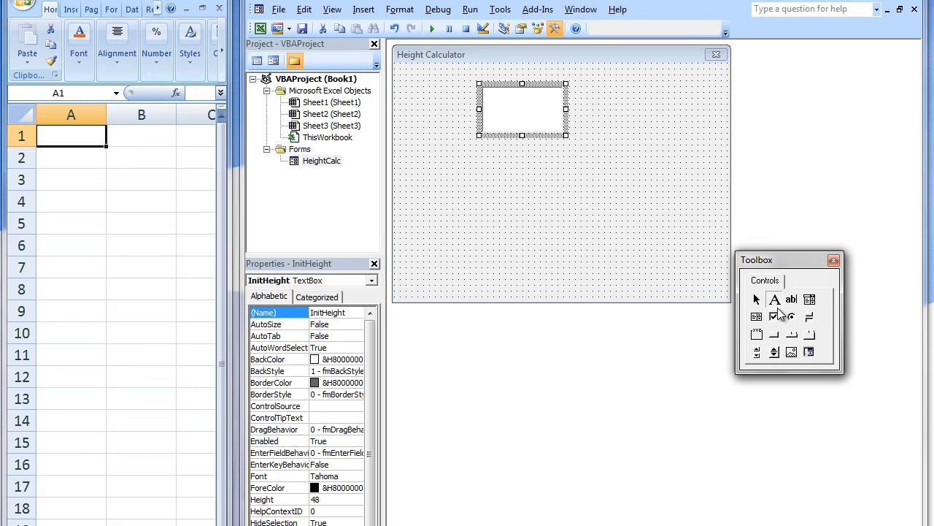
mouse_move(773, 315)
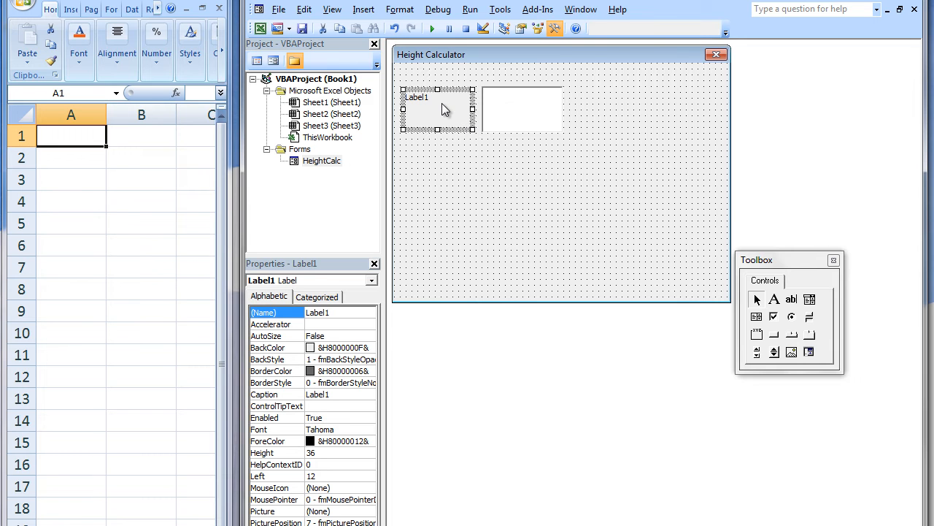
- Caption Label1 as Enter Height and move to its Font property
left_click(438, 110)
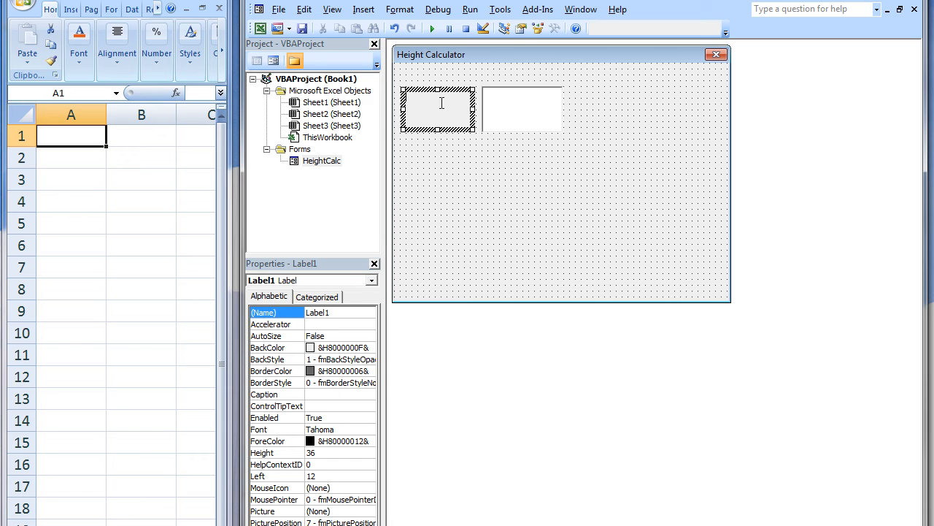
type("Enter H")
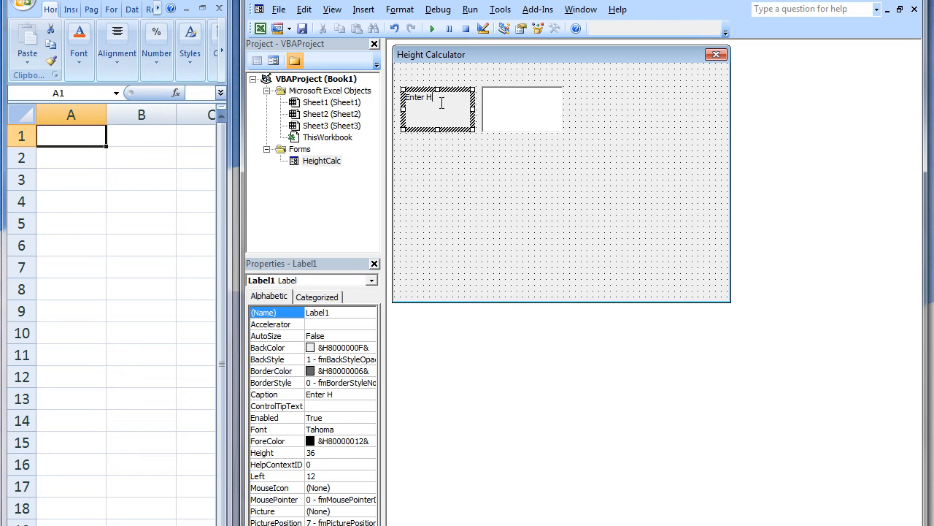
type("eight")
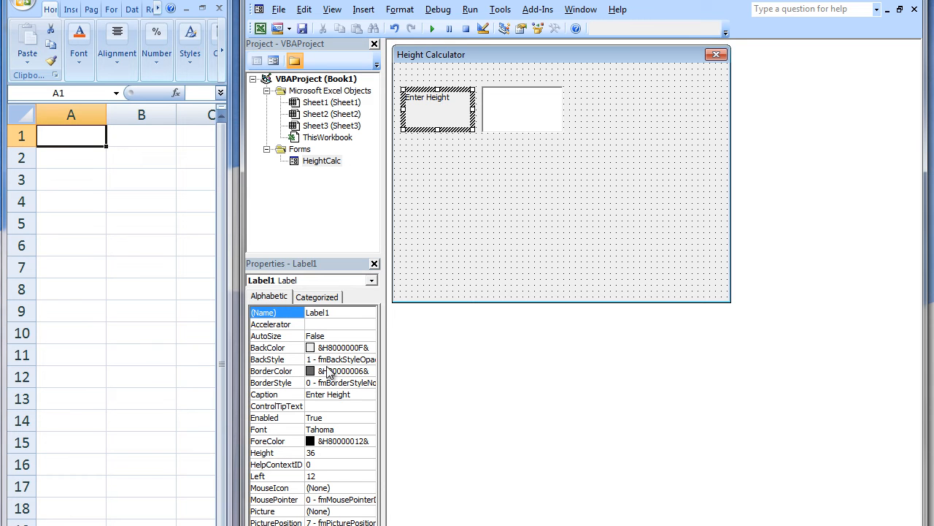
left_click(277, 429)
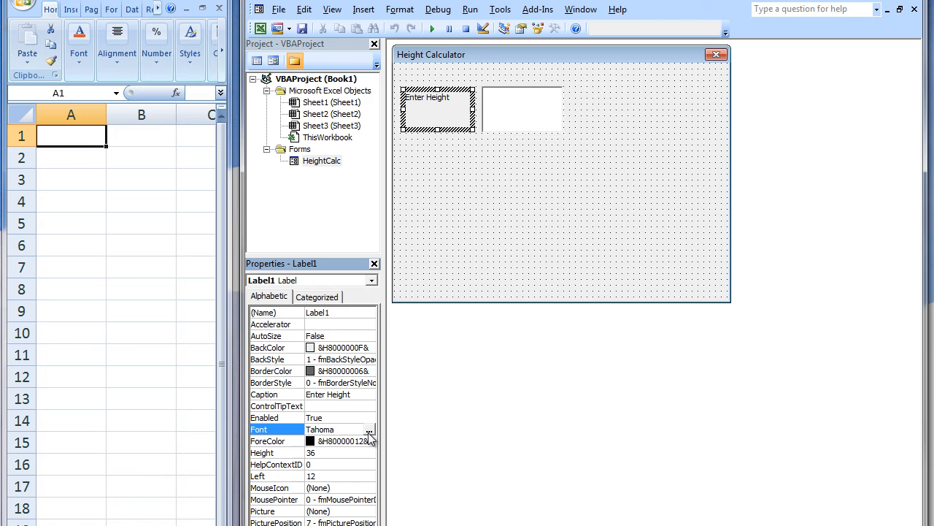
- Set the Enter Height label's font size to 22 in the Font dialog
left_click(370, 430)
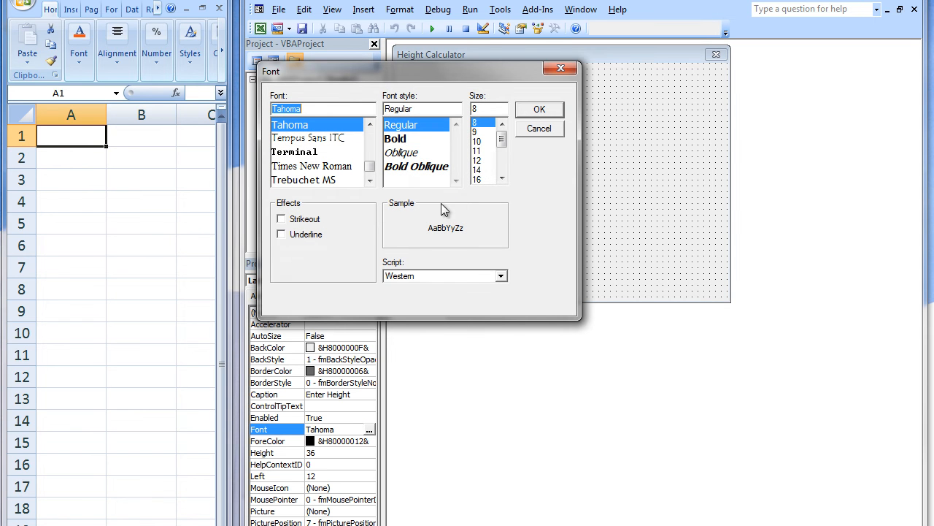
left_click(503, 179)
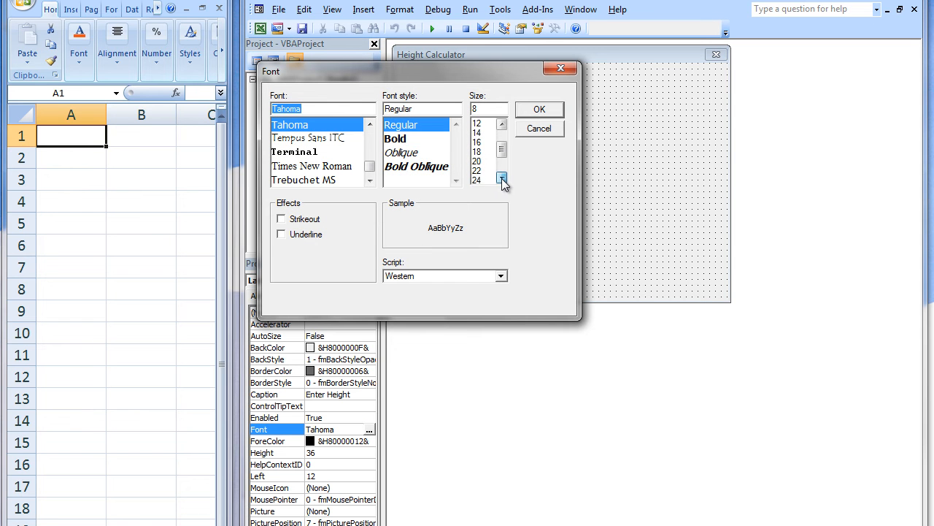
left_click(502, 178)
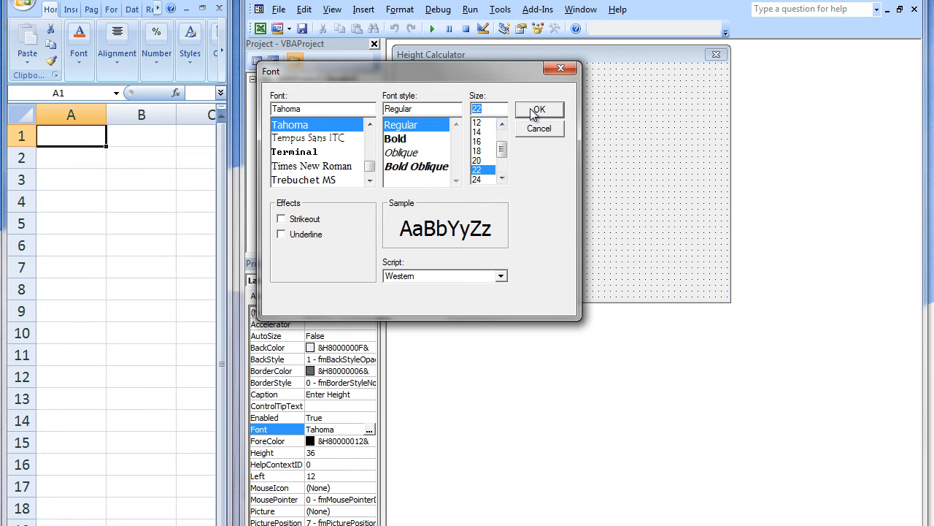
left_click(539, 110)
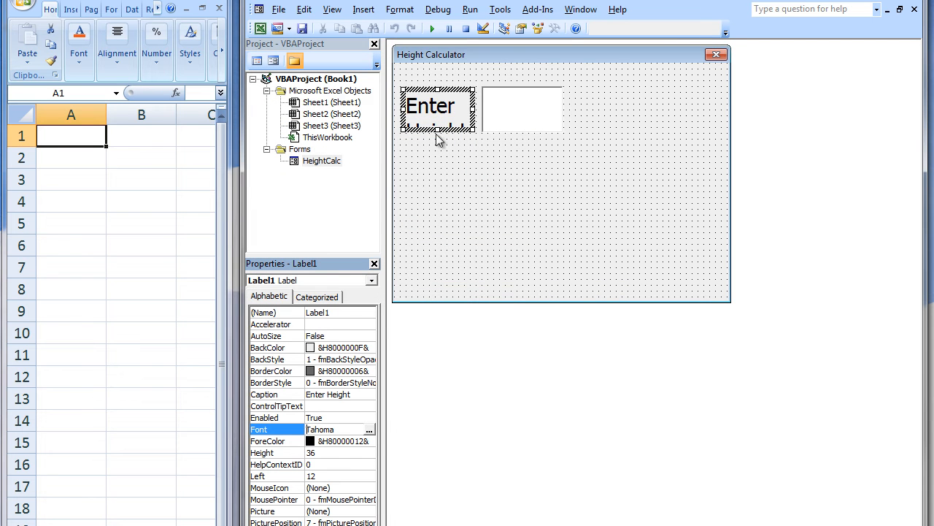
mouse_move(426, 409)
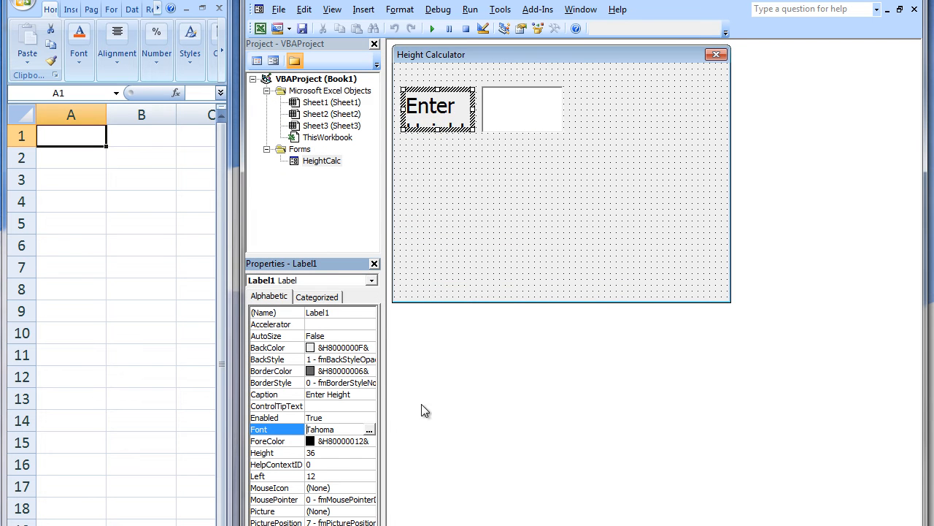
- Adjust the label to a different font size and confirm it
left_click(371, 429)
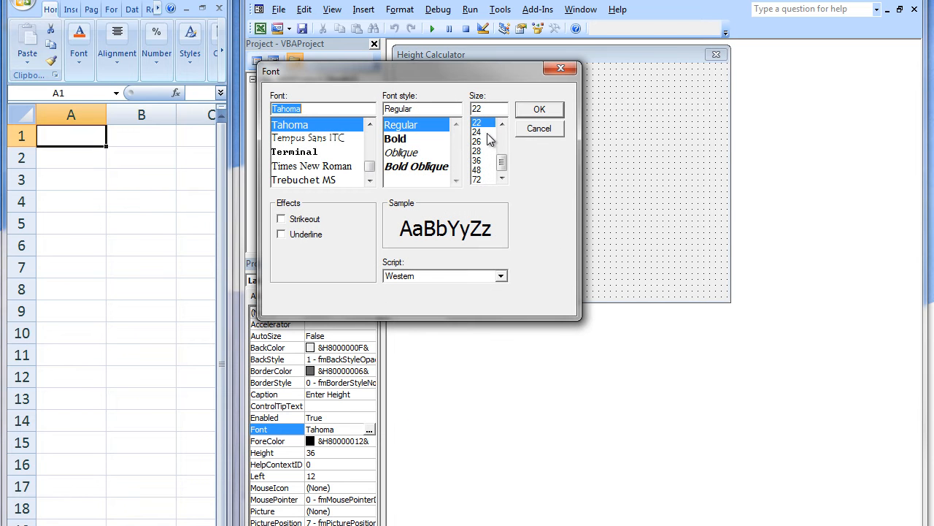
left_click(502, 122)
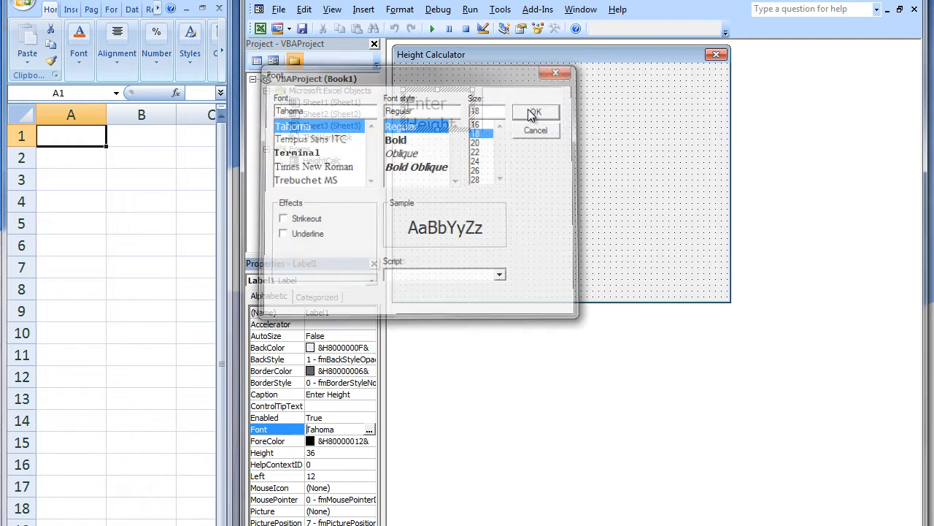
left_click(535, 112)
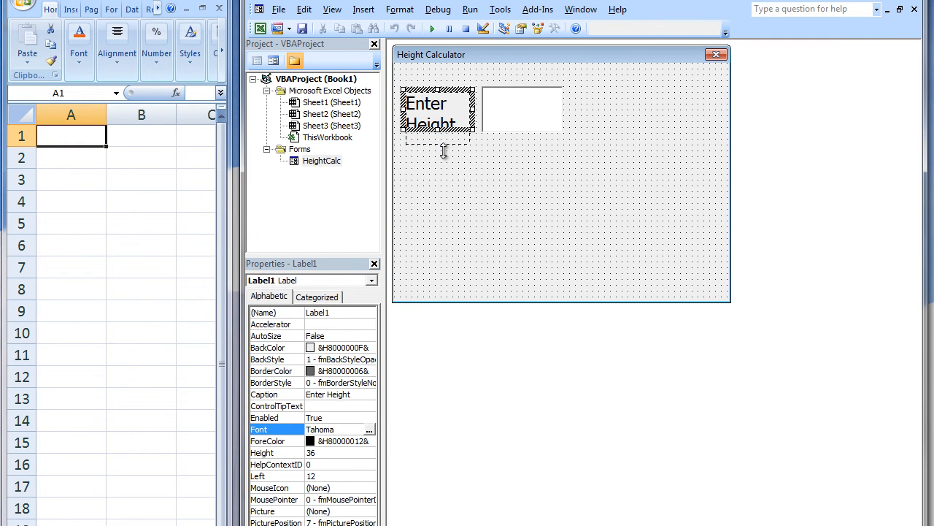
- Make the label two lines tall and position a copied label-and-box pair below it
left_click(521, 110)
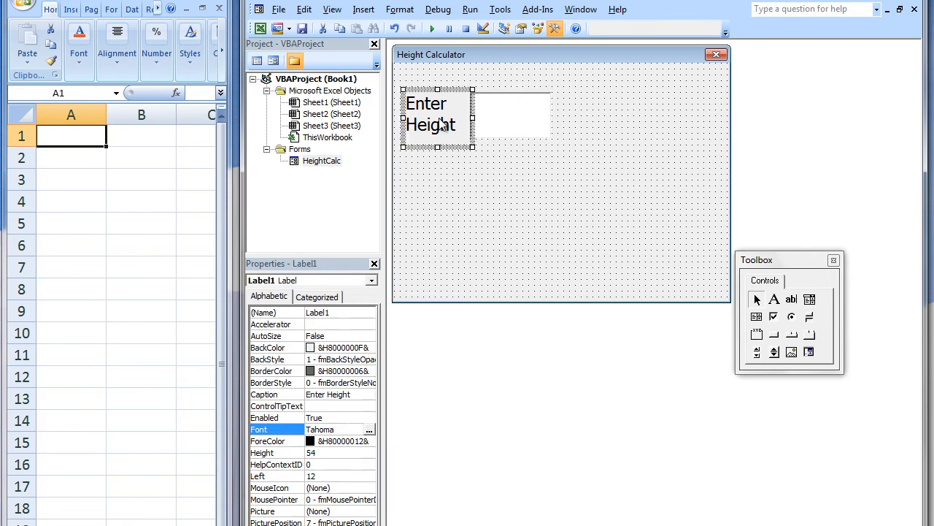
mouse_move(504, 116)
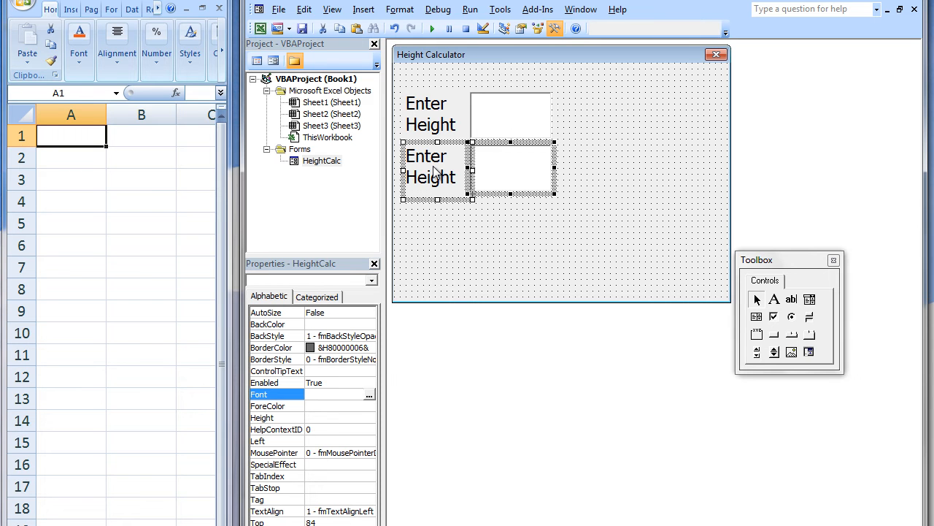
left_click_drag(436, 175, 435, 187)
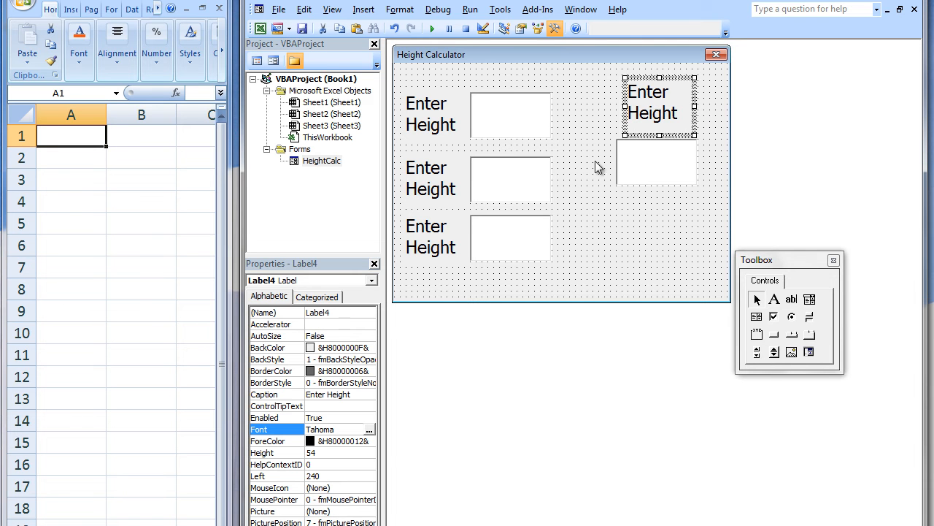
mouse_move(438, 246)
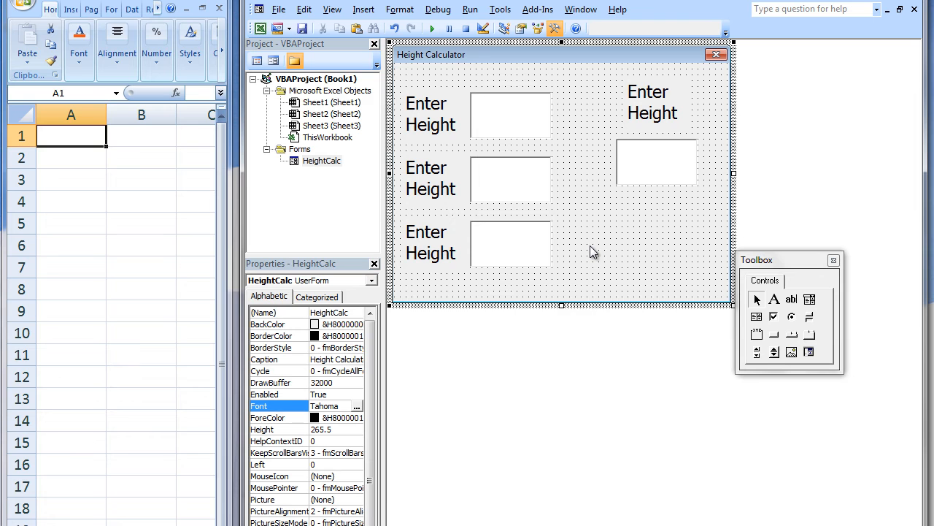
- Rename the input boxes with meaningful names such as InitHeight, TimeEla and HeightAns
left_click(509, 178)
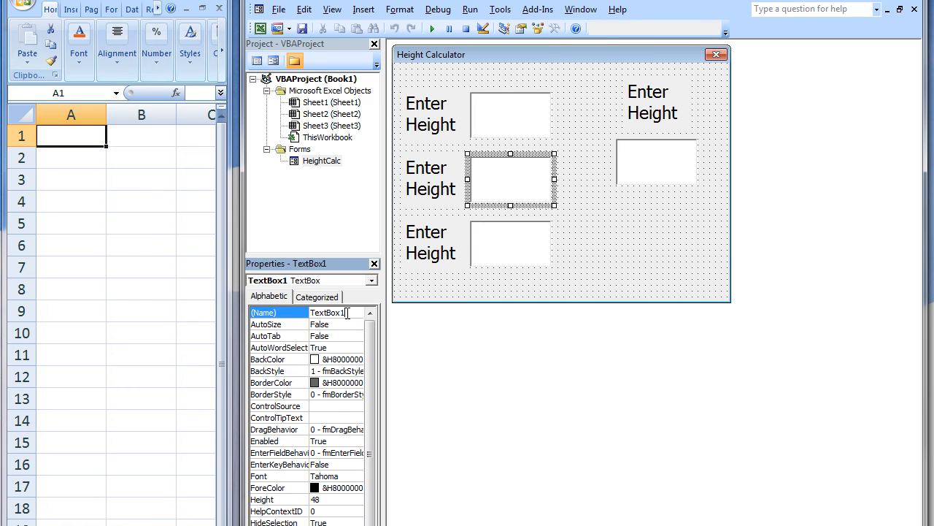
type("I")
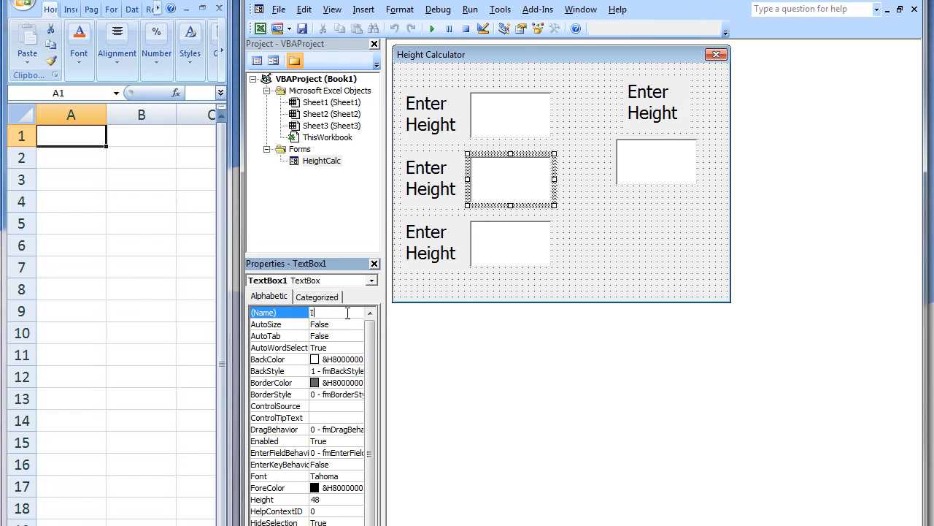
type("nit")
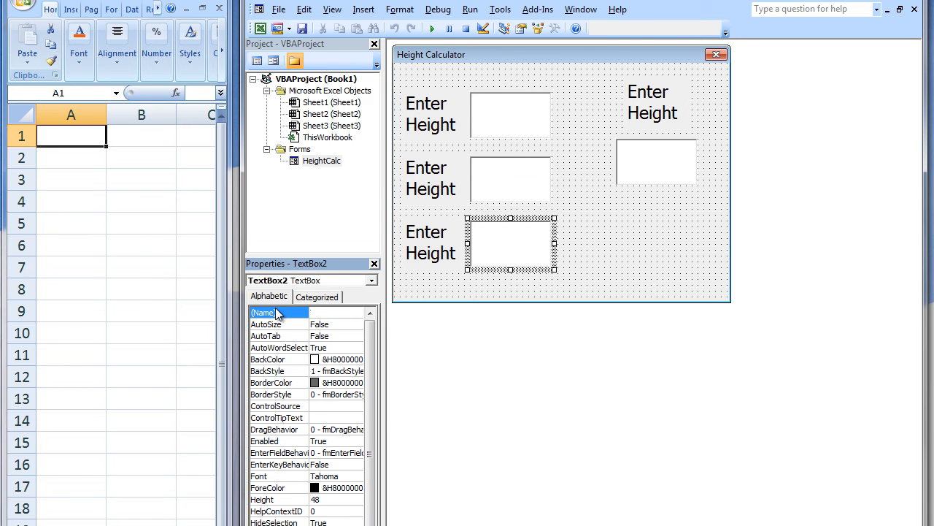
type("TimeEla")
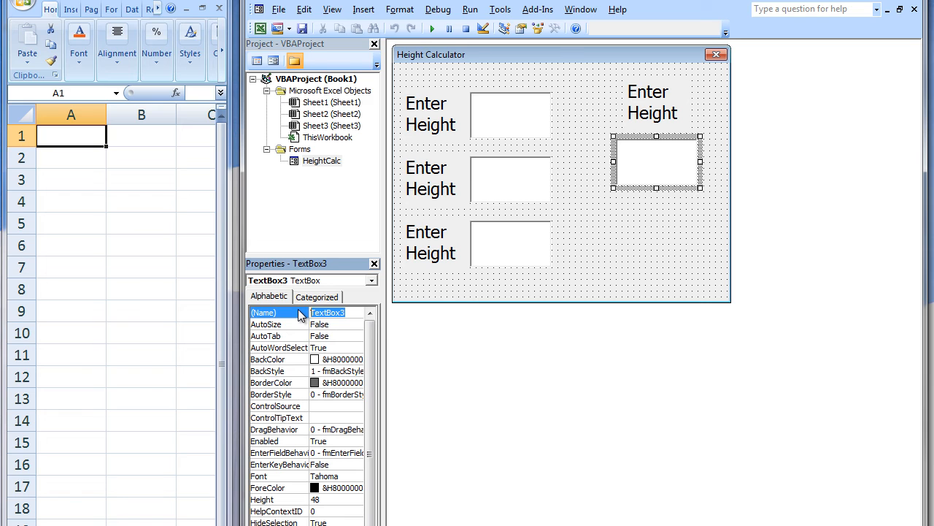
type("HeightAns")
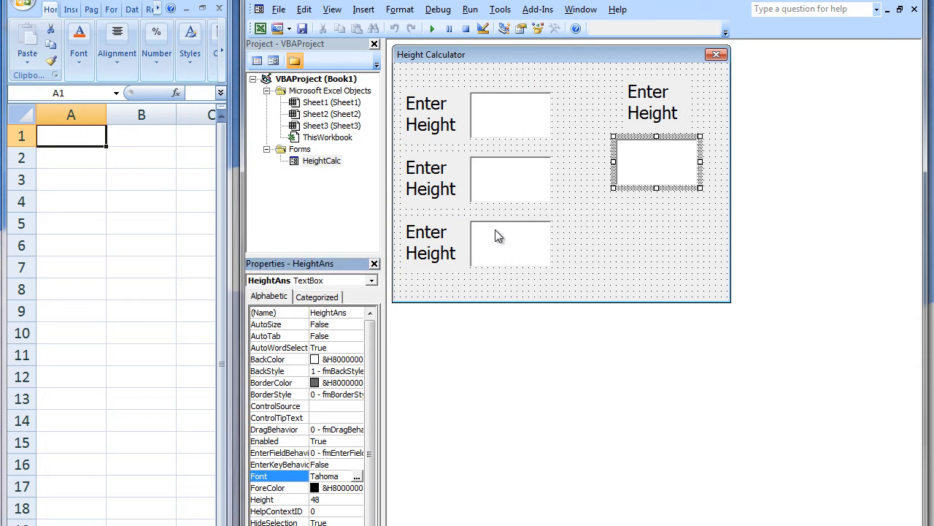
- Set a larger font size on both the HeightAns and InitHeight text boxes via their Font dialogs
left_click(357, 476)
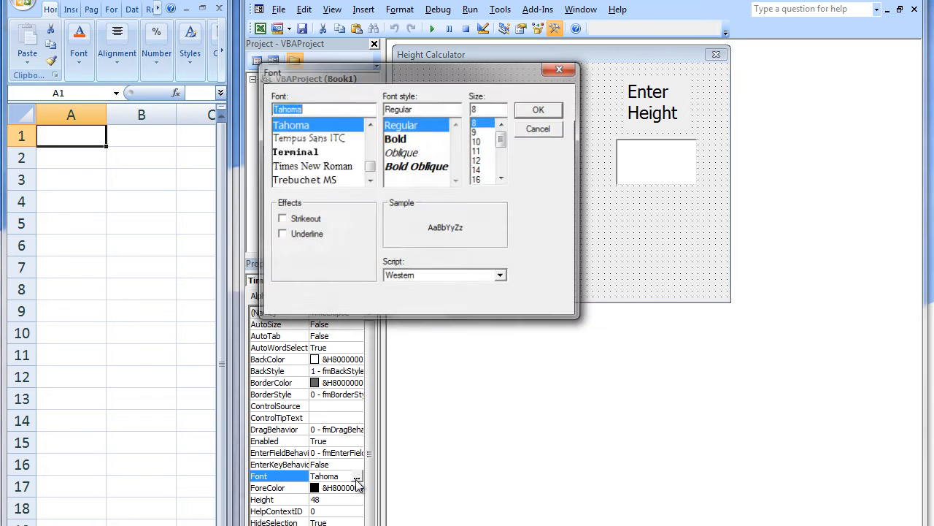
left_click(503, 178)
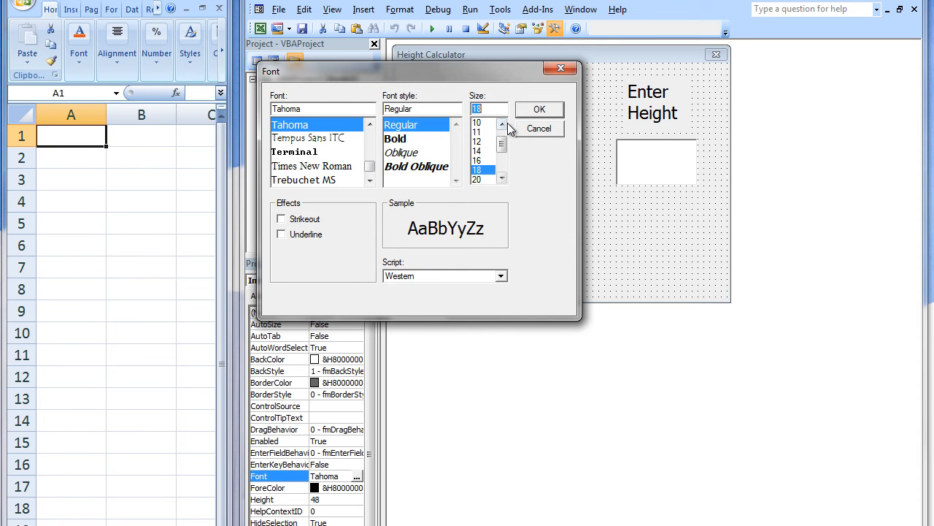
left_click(539, 108)
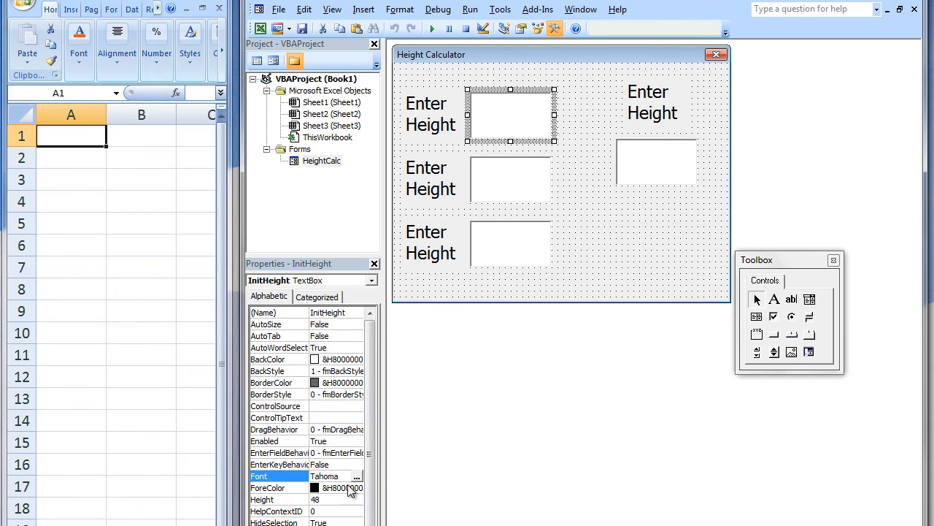
left_click(357, 476)
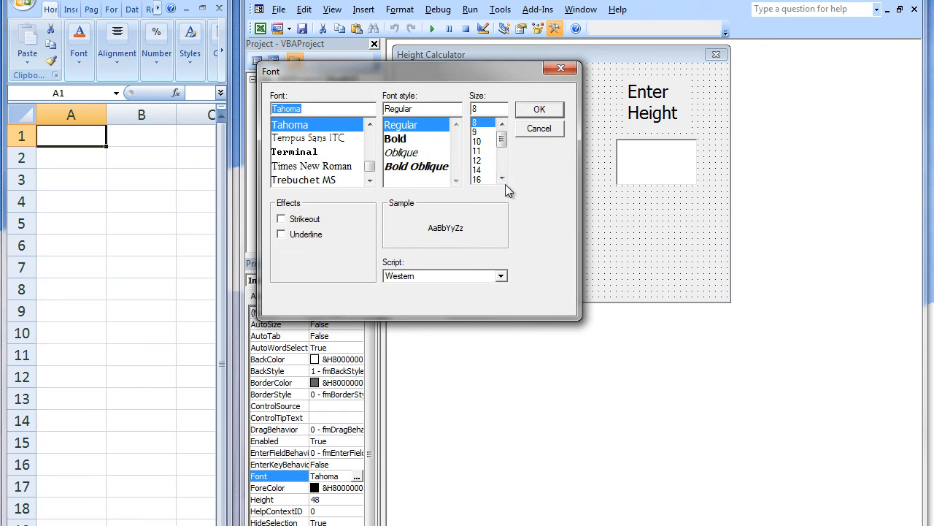
left_click(476, 178)
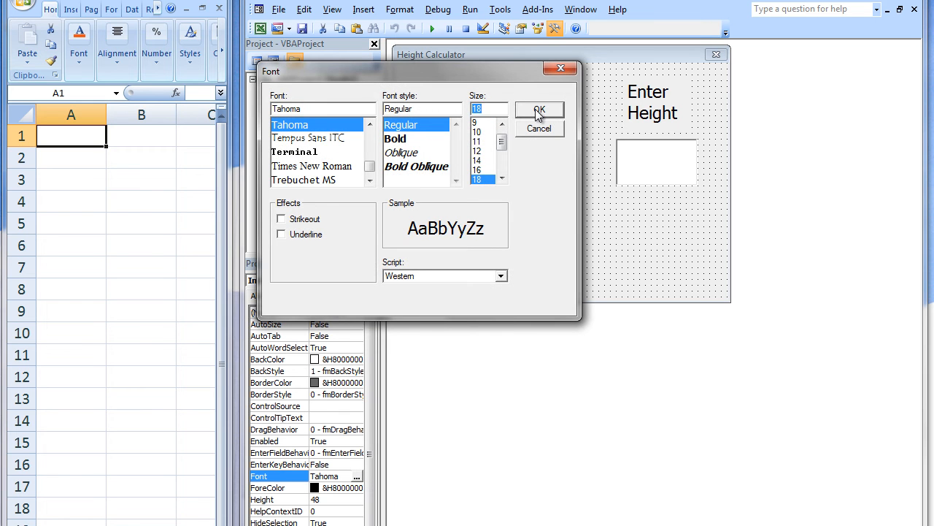
left_click(540, 110)
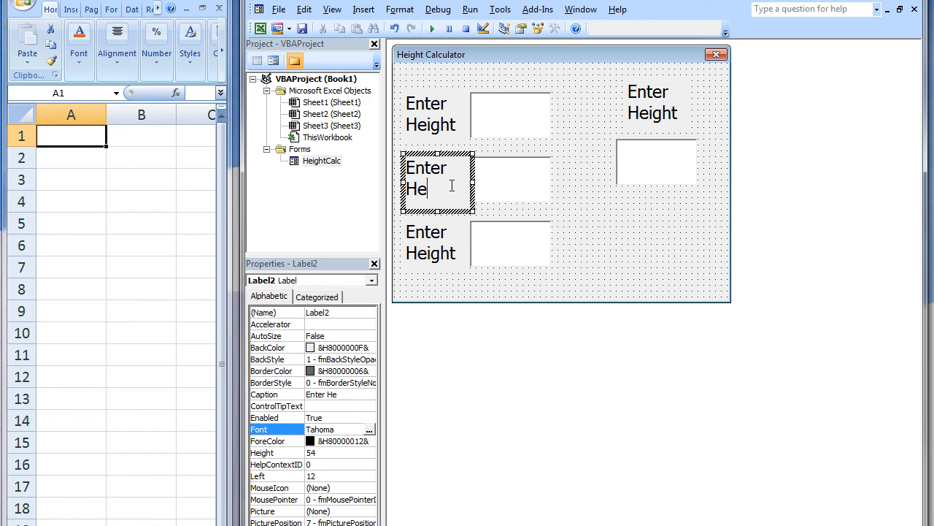
- Edit the label captions to read Enter Velocity, Enter Time and Height of ball
type("V")
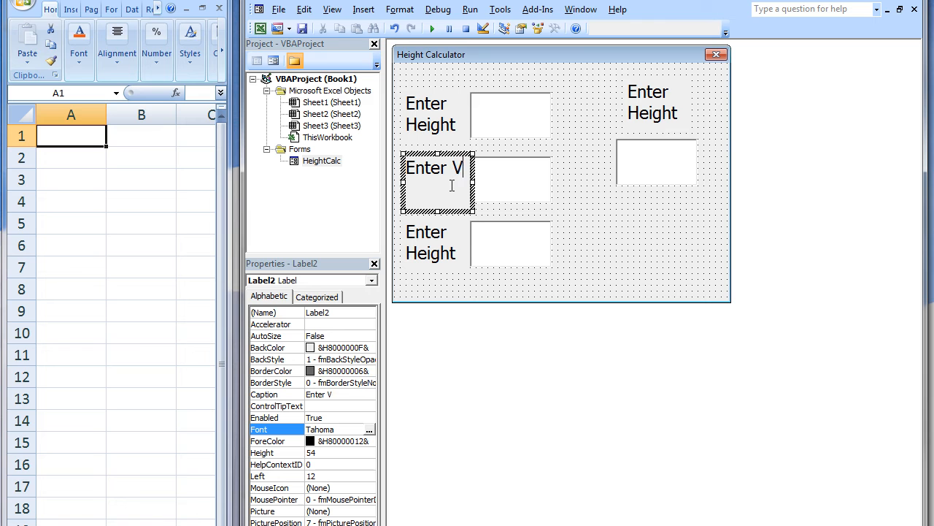
type("elocity")
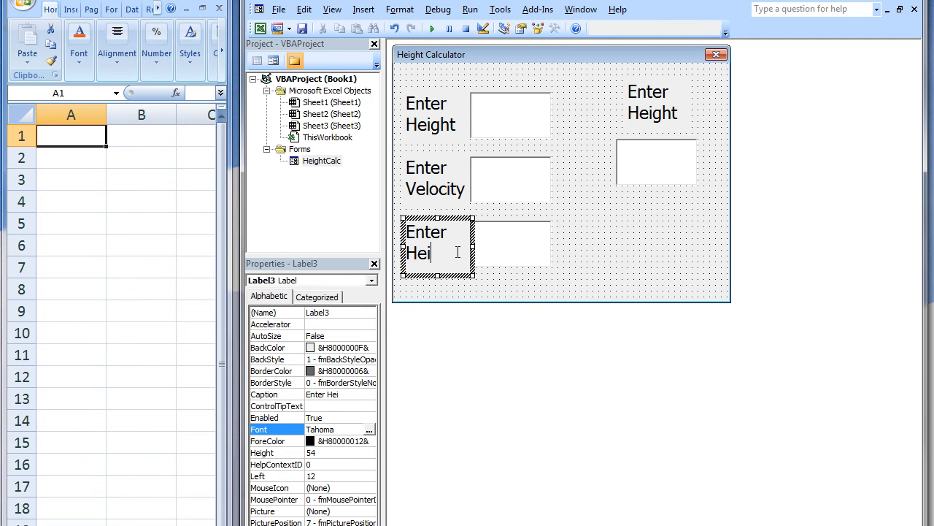
type("Time")
left_click(660, 106)
type("H")
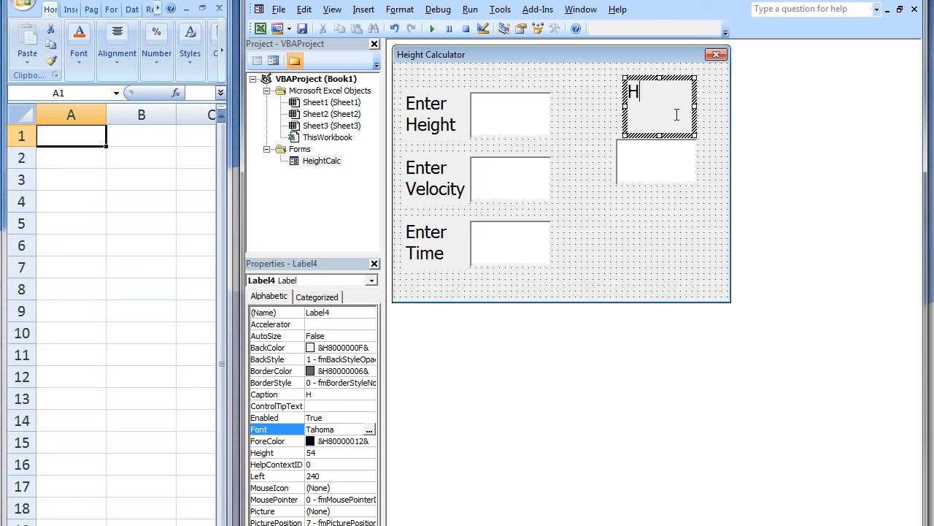
type("eight of ba")
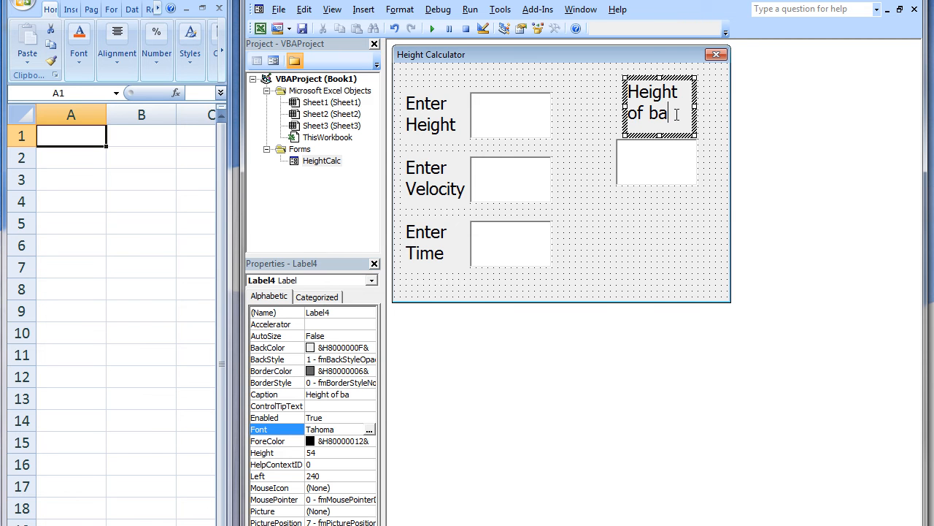
type("ll")
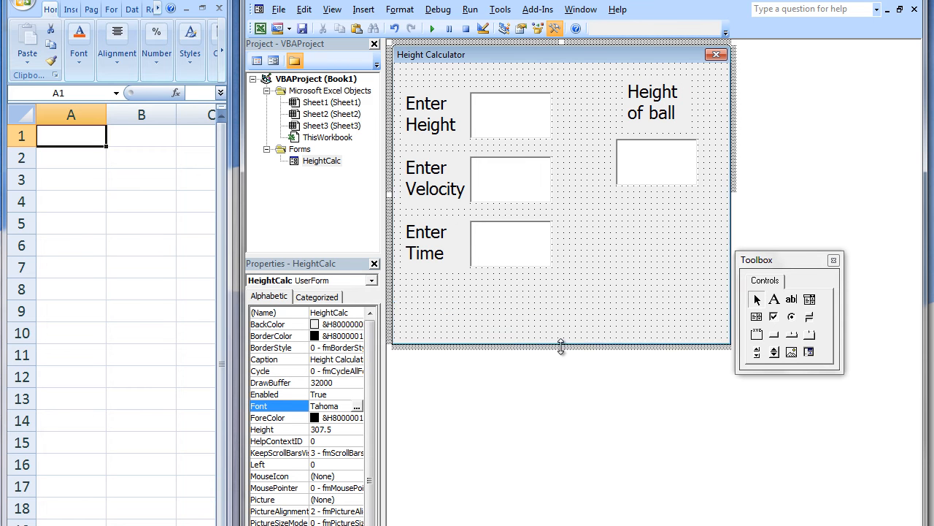
- Stretch the form taller and draw a CommandButton below the time box
left_click_drag(560, 348, 561, 408)
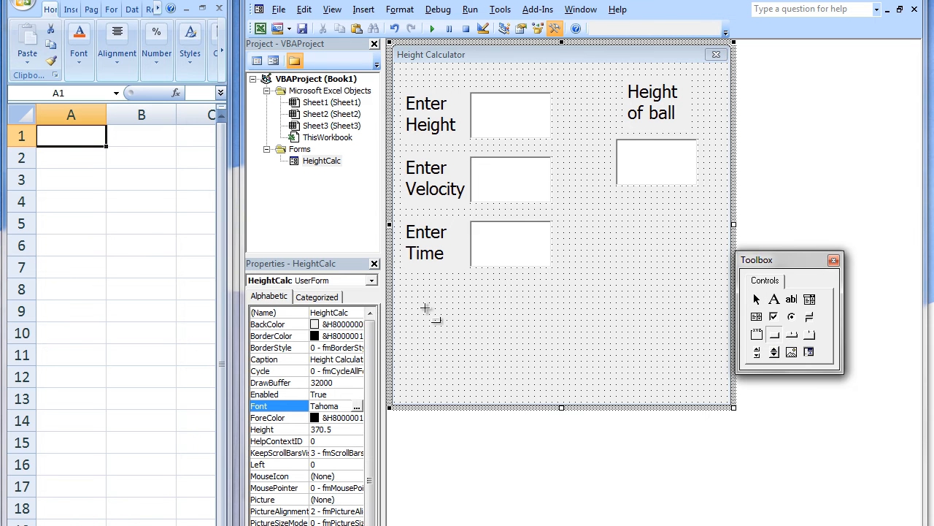
left_click_drag(430, 302, 535, 358)
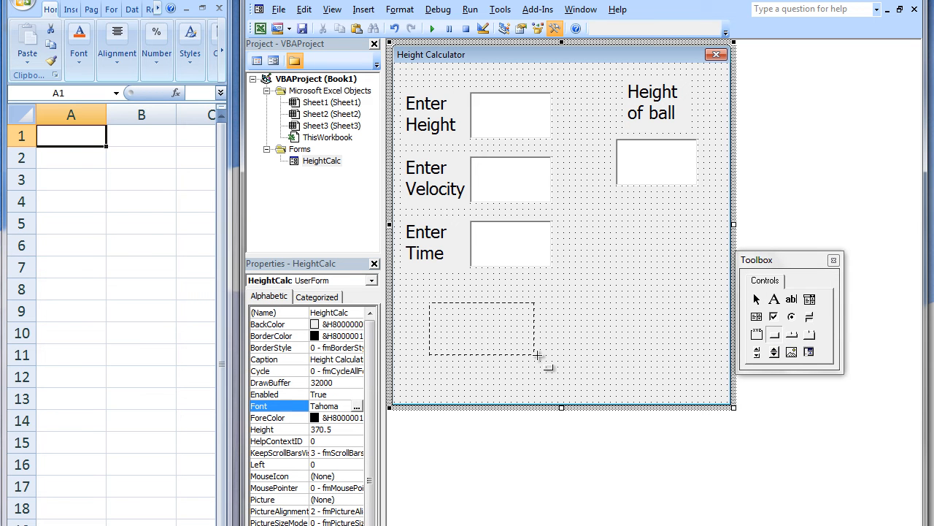
left_click_drag(430, 299, 537, 358)
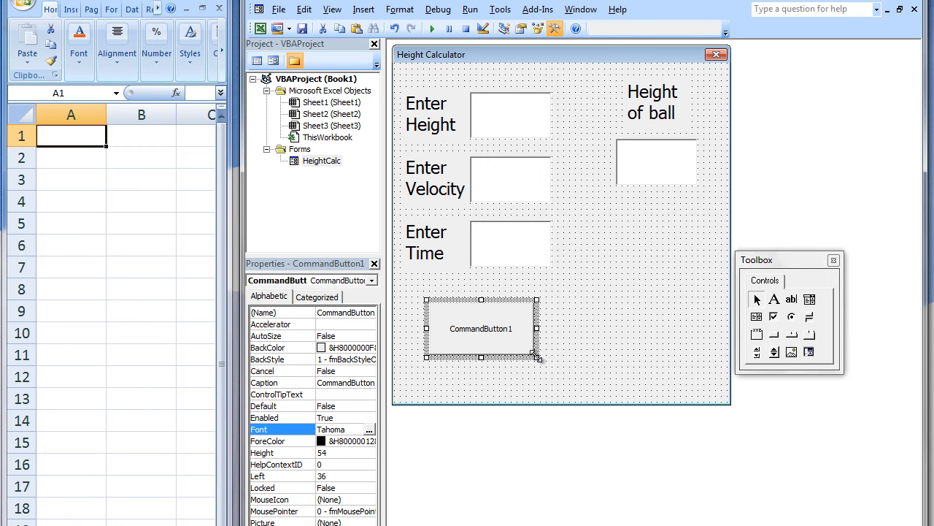
mouse_move(372, 333)
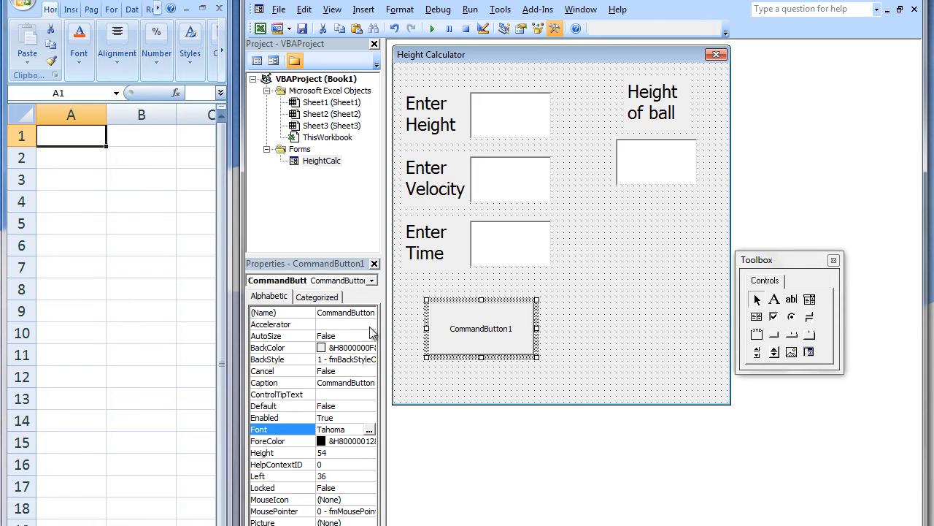
- Name the button RunButton, caption it Run and give the caption a larger font
left_click(262, 312)
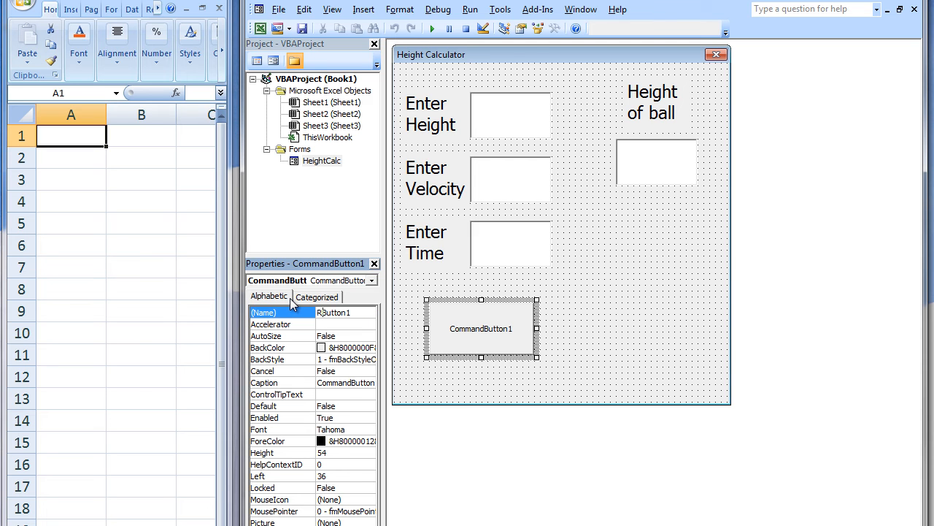
type("RunButton1")
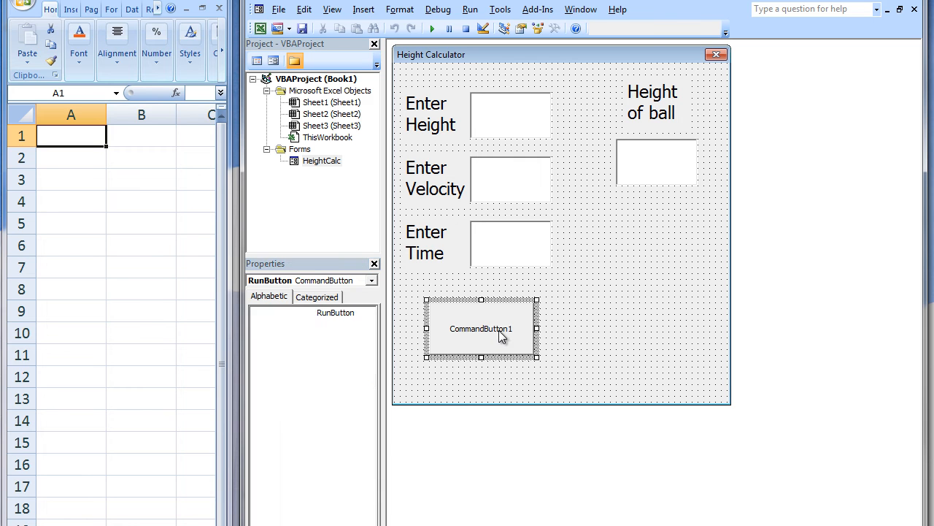
left_click(482, 327)
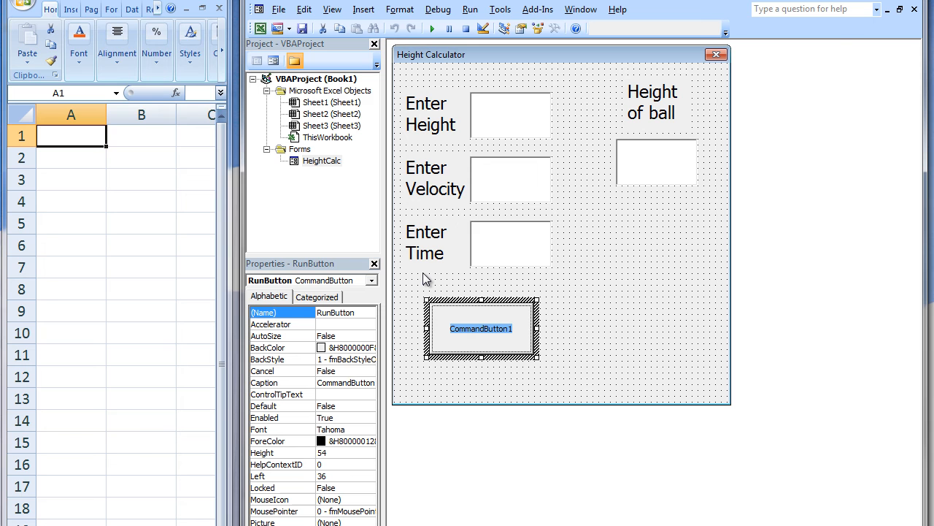
type("Run")
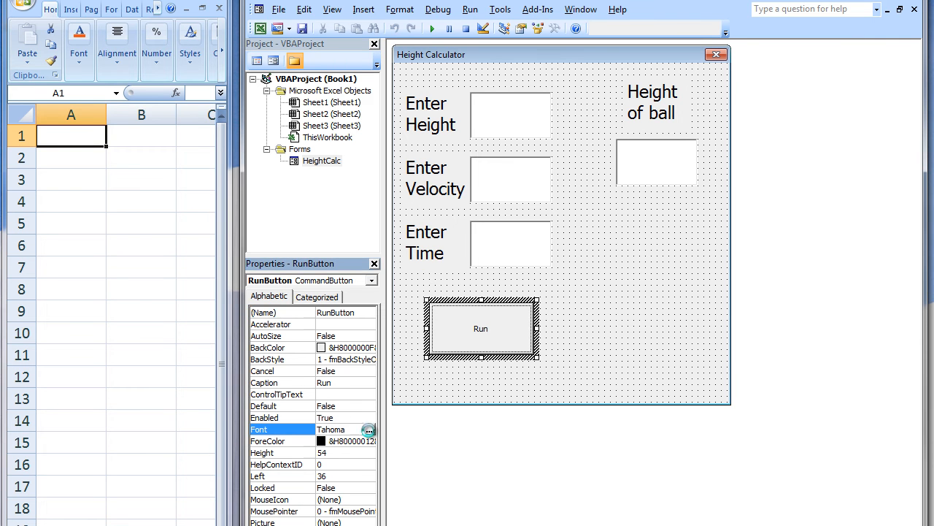
left_click(368, 430)
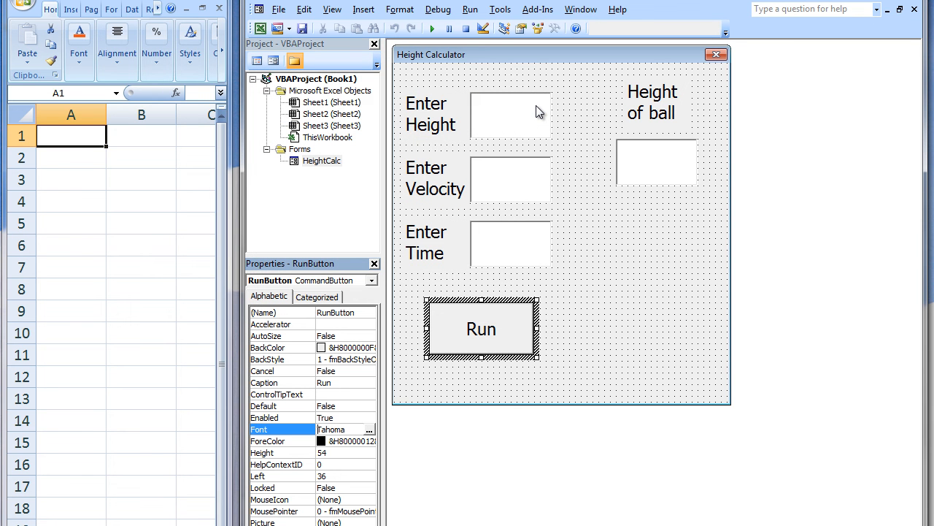
mouse_move(430, 312)
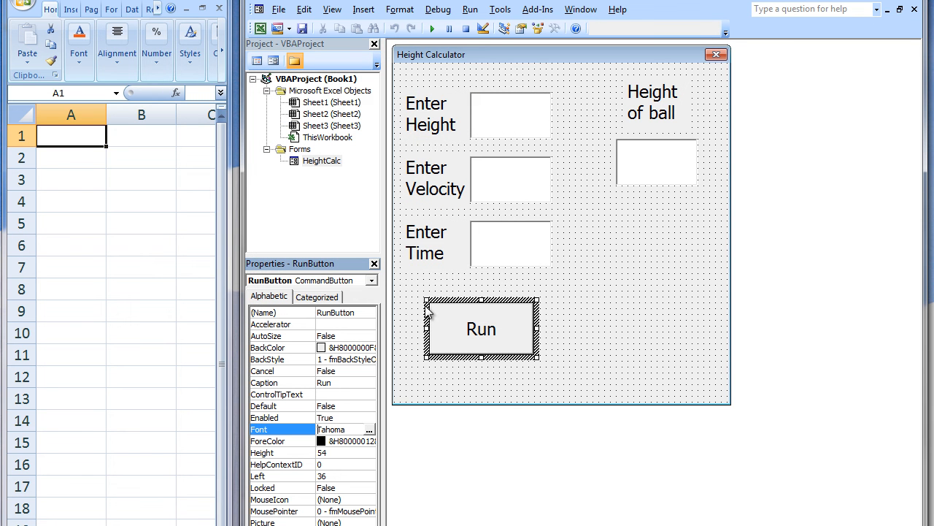
mouse_move(448, 321)
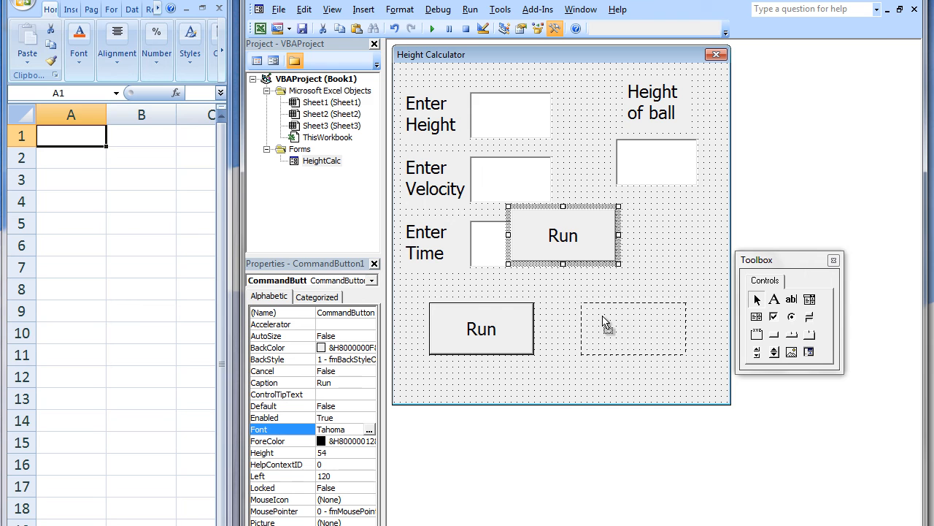
- Copy the Run button to its right, caption the copy Quit and name it QuitButton
left_click_drag(562, 235, 634, 329)
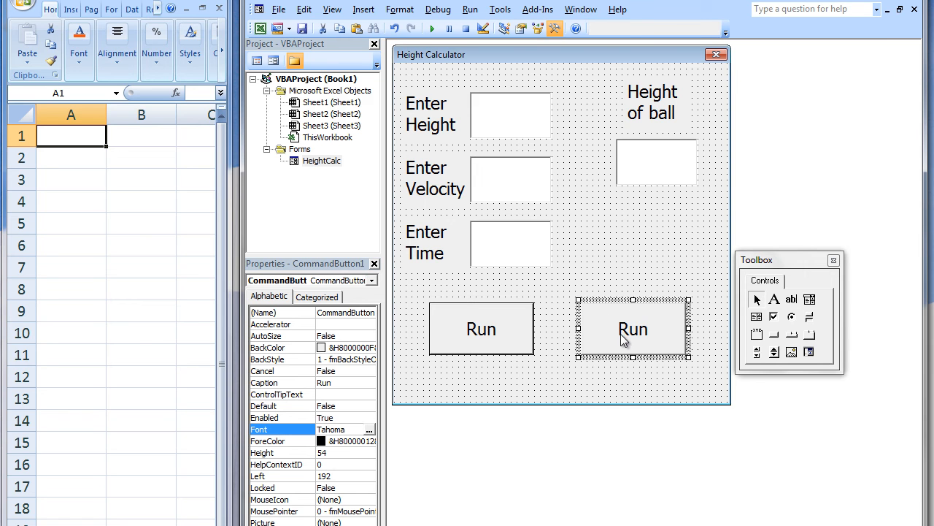
left_click(634, 329)
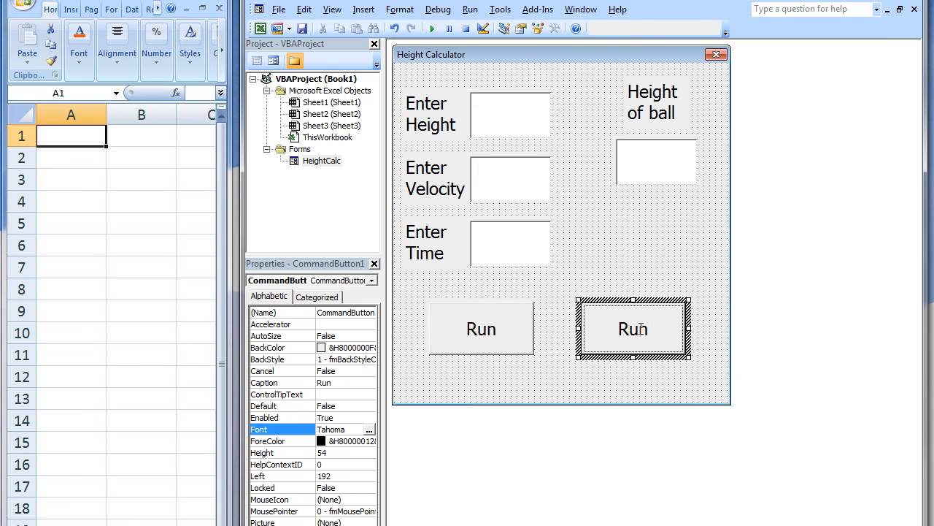
type("Q")
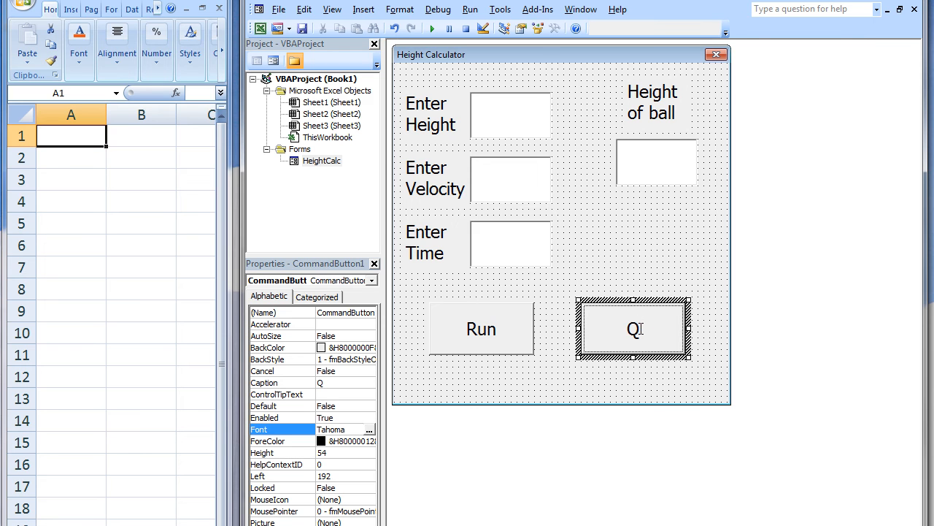
type("uit")
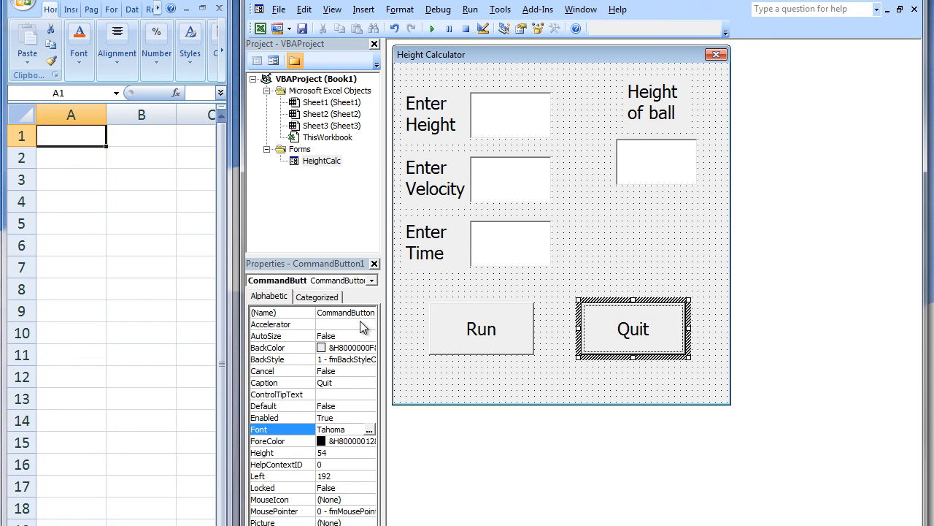
left_click(281, 312)
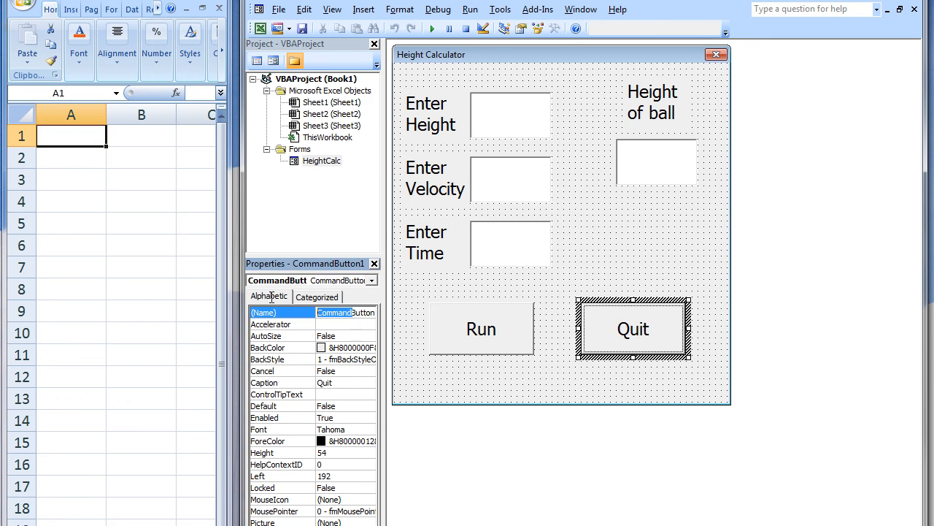
mouse_move(270, 324)
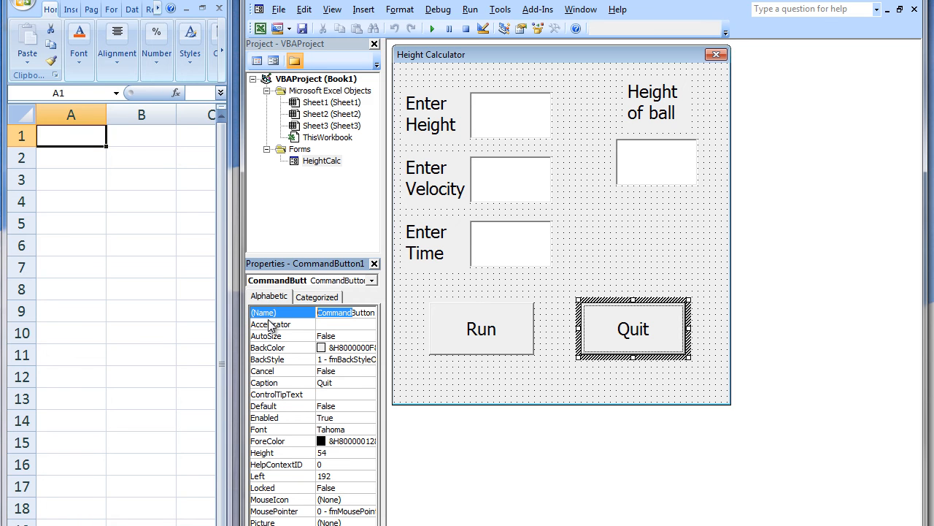
type("QuitButton1")
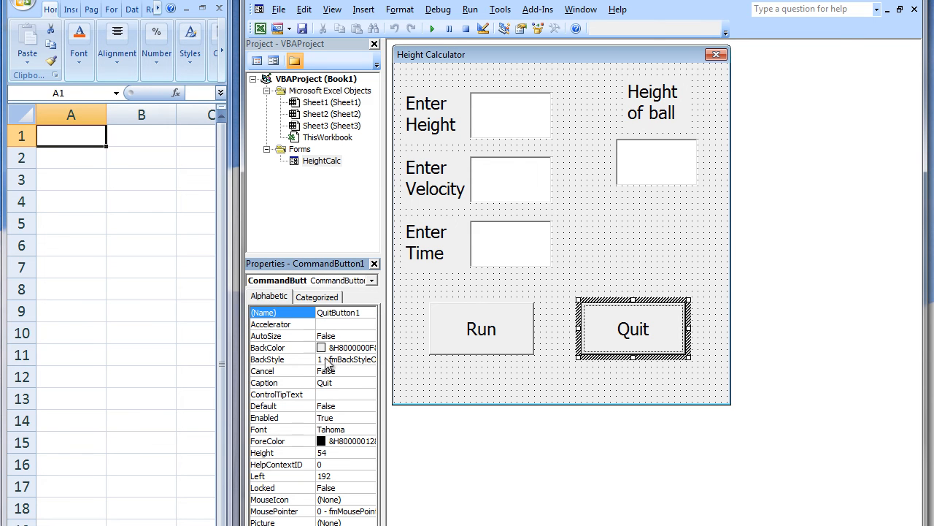
left_click(343, 312)
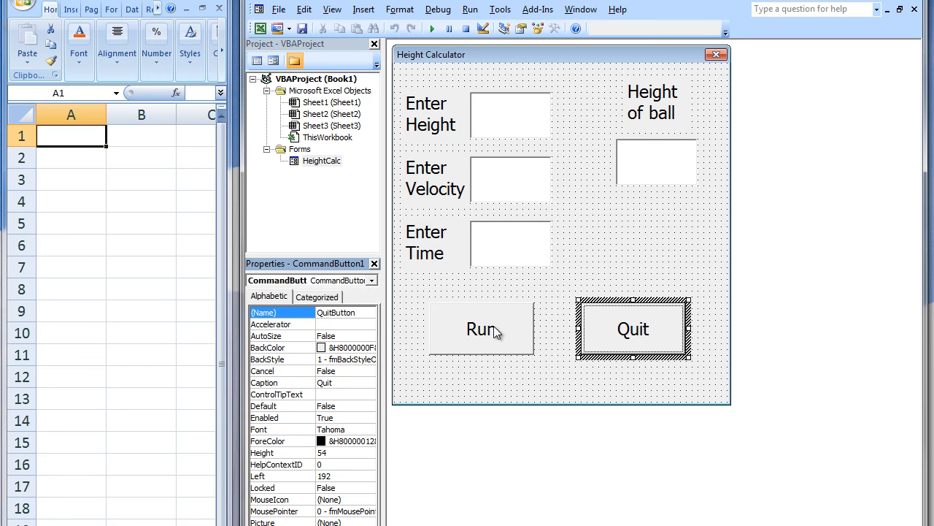
- Generate RunButton_Click, QuitButton_Click and HeightAns_Change stubs from the form controls
double_click(481, 327)
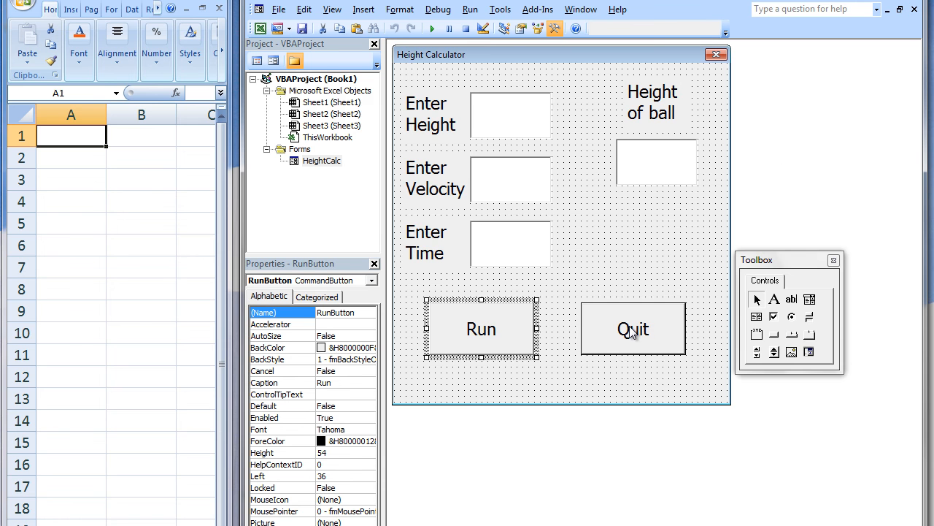
double_click(632, 328)
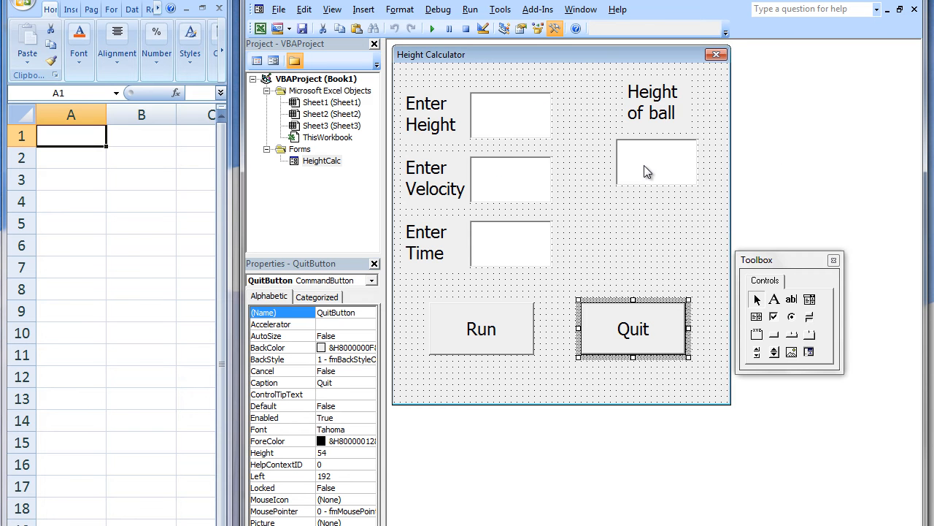
double_click(656, 162)
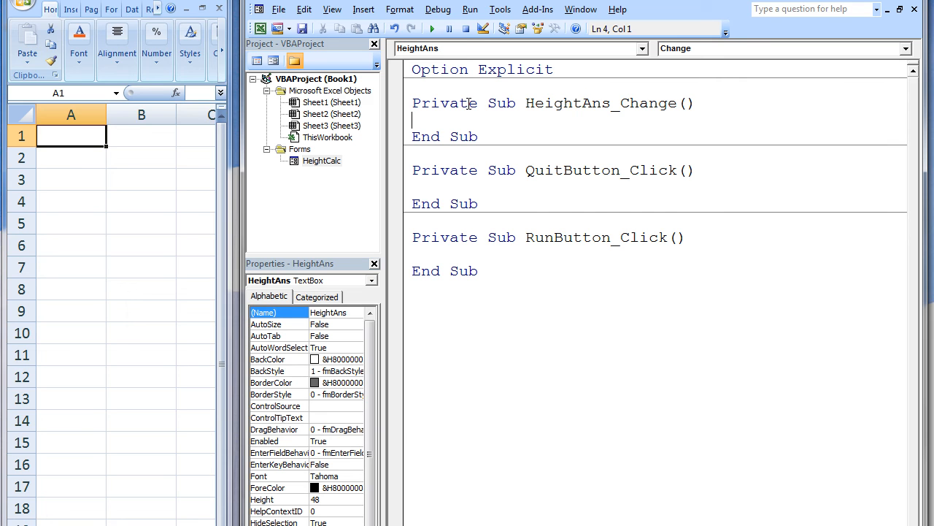
mouse_move(412, 239)
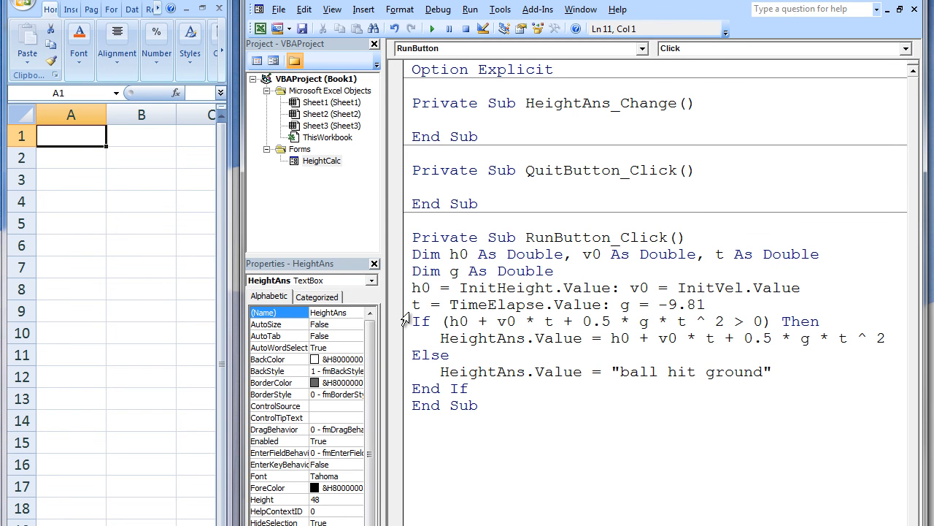
- Write RunButton_Click to read the inputs, use g = -9.81 and set HeightAns.Value or 'ball hit ground'
left_click(412, 236)
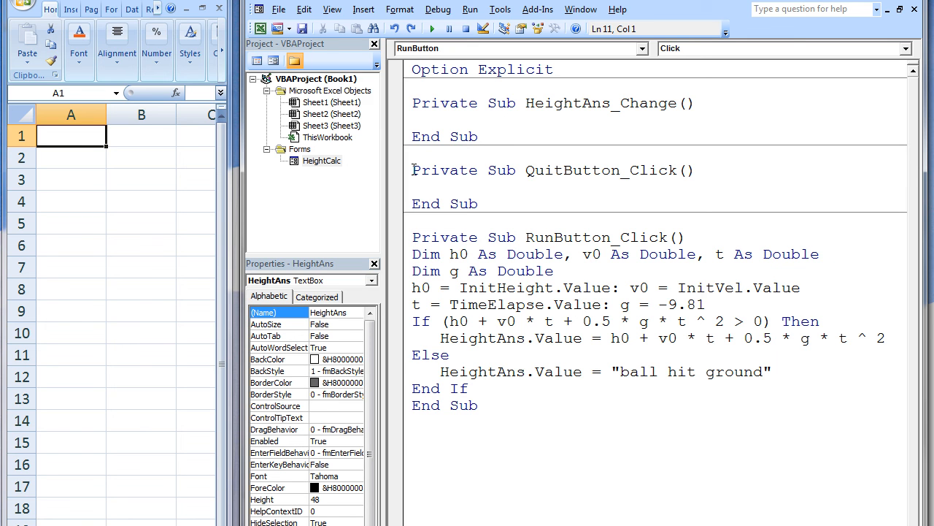
- Add Unload HeightCalc inside QuitButton_Click and remove the empty HeightAns_Change Sub
left_click(412, 236)
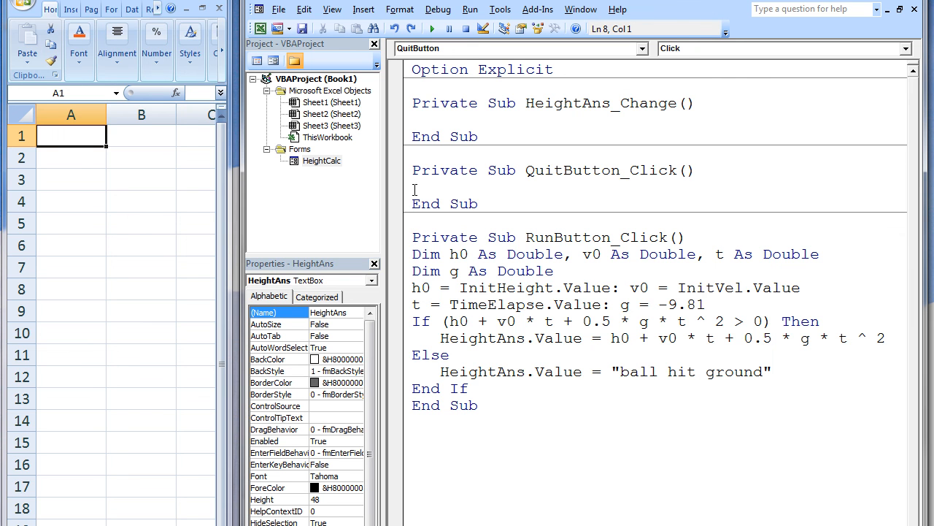
type("Unload")
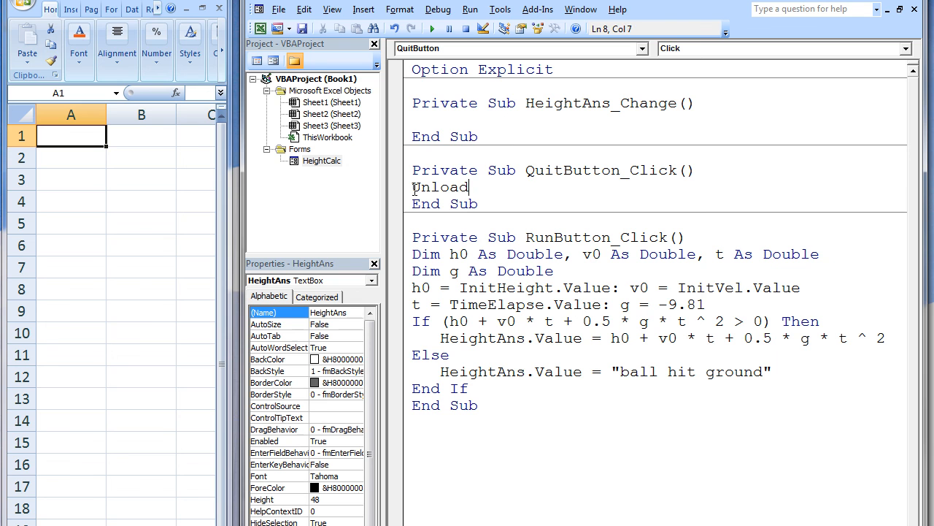
type("HeightCa")
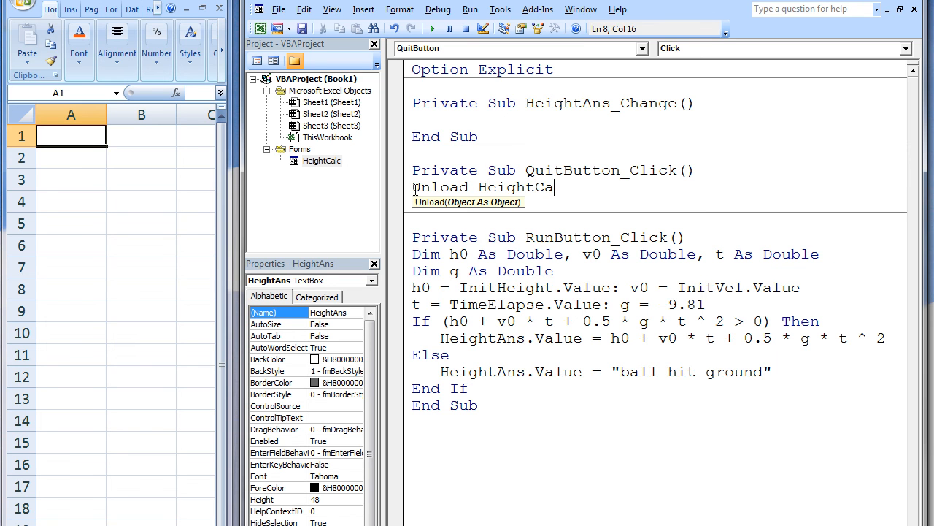
type("lc")
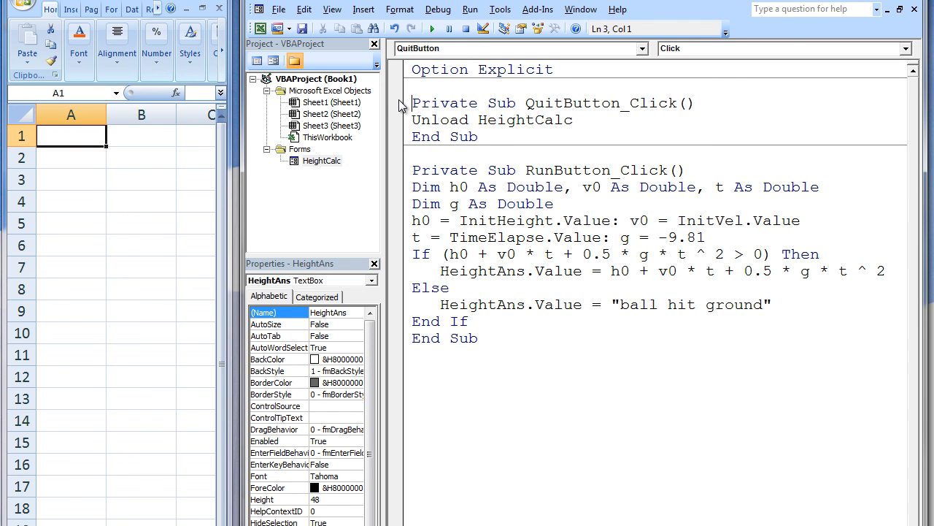
mouse_move(330, 183)
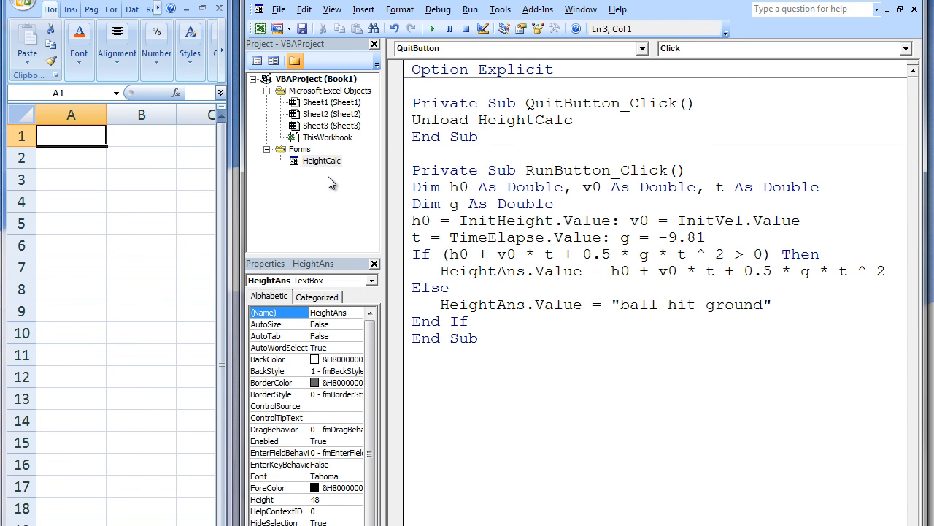
- Insert Module1 with Sub ball() containing HeightCalc.Show, then run it to display the form
right_click(321, 159)
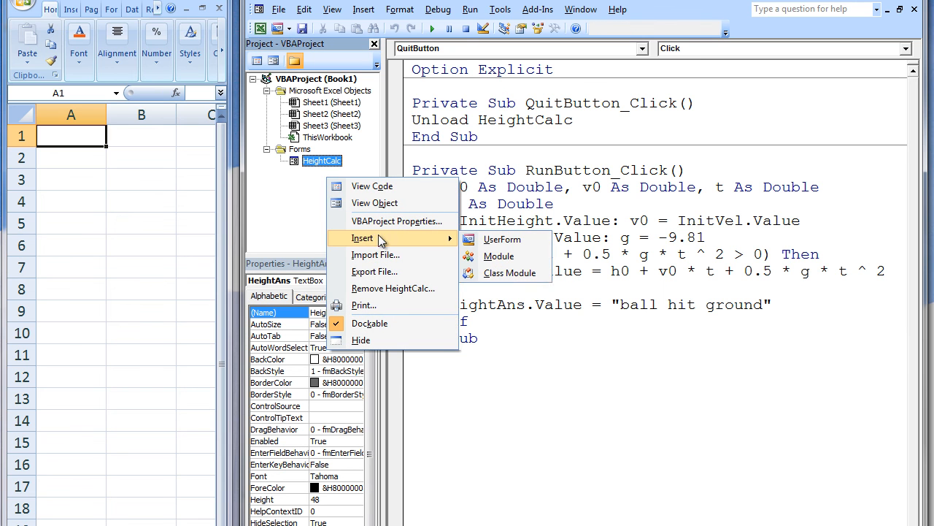
left_click(500, 256)
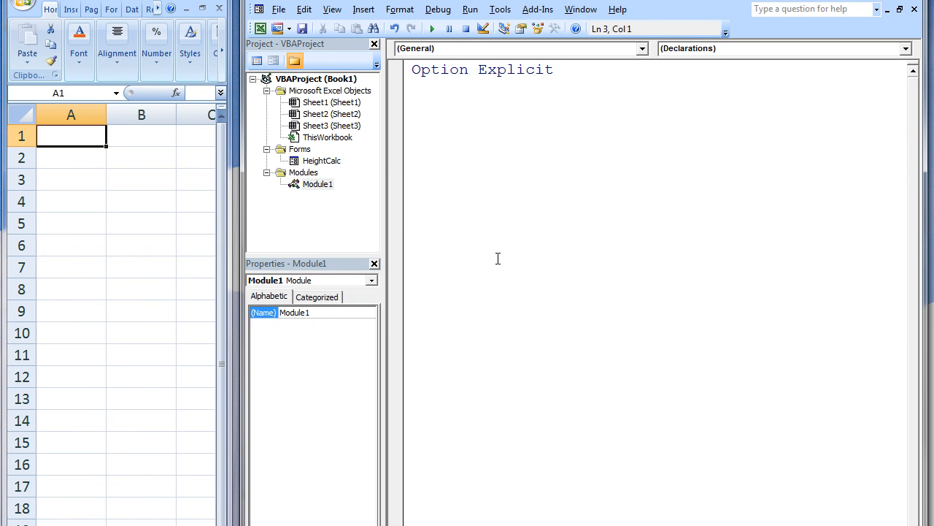
type("Sub ball(")
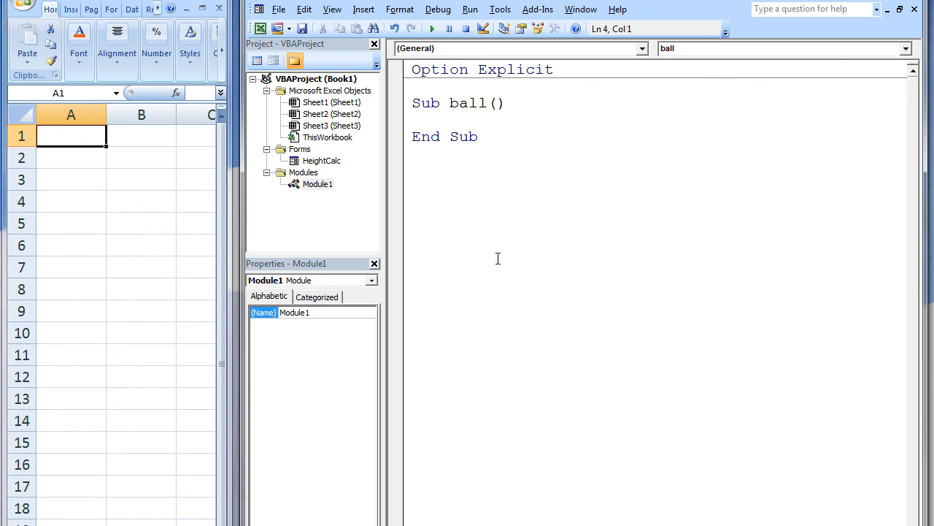
type("HeightCalc.Show")
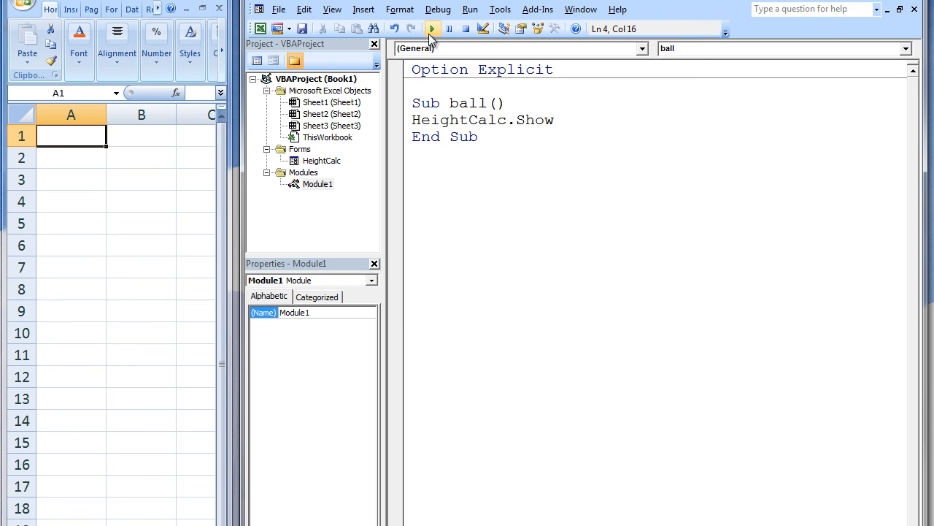
left_click(433, 30)
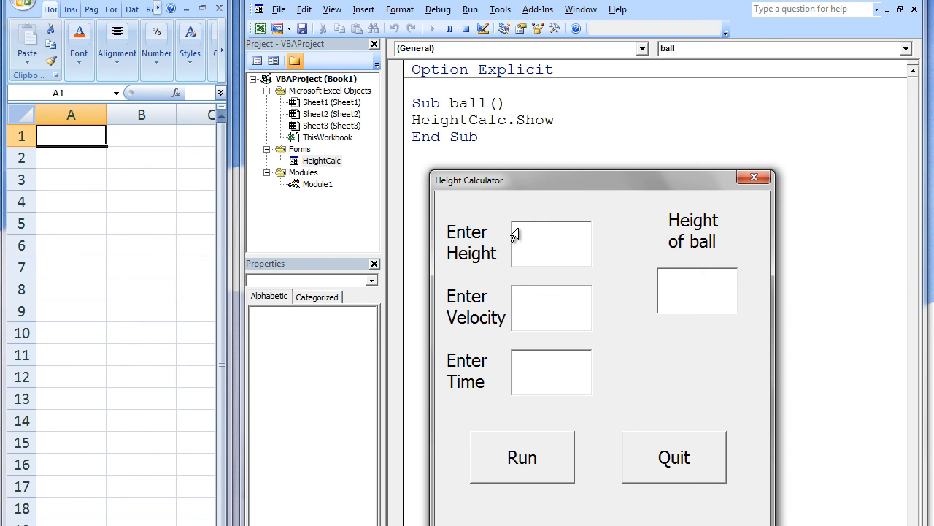
- Enter height 100, velocity 30 and time 3, run the calculation to get 145.855, then quit
type("100")
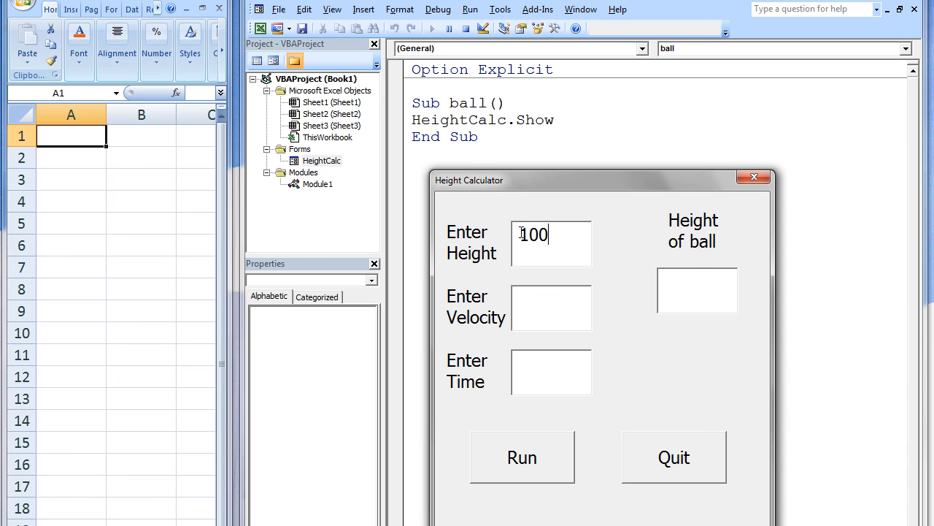
type("2")
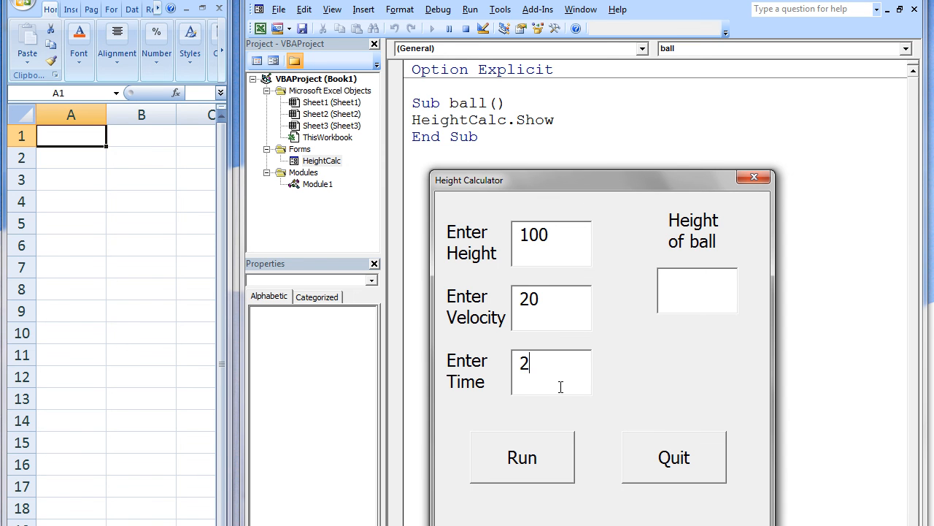
left_click(522, 457)
type("30")
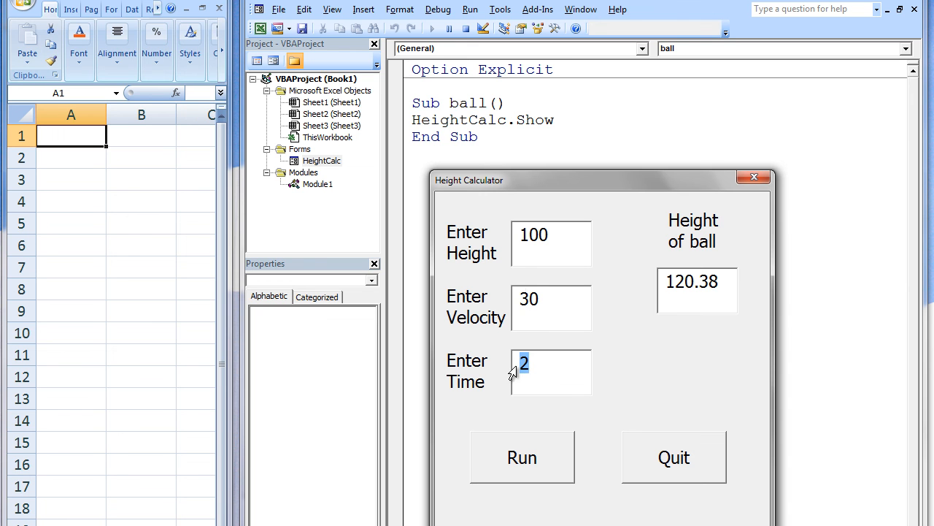
left_click(521, 457)
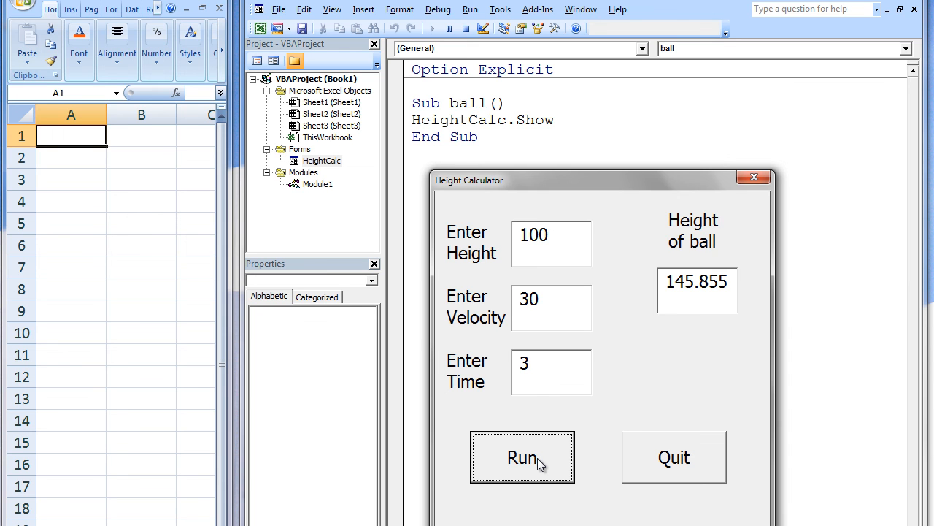
mouse_move(562, 449)
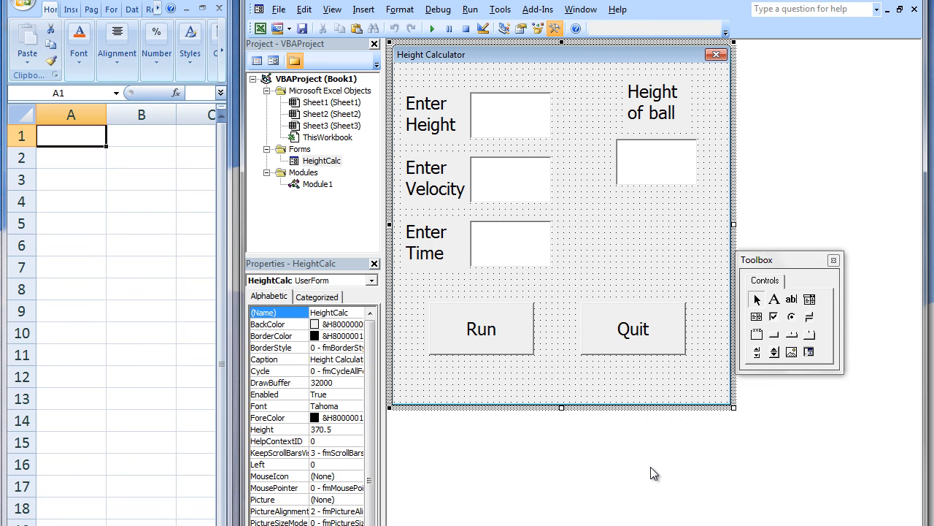
mouse_move(543, 341)
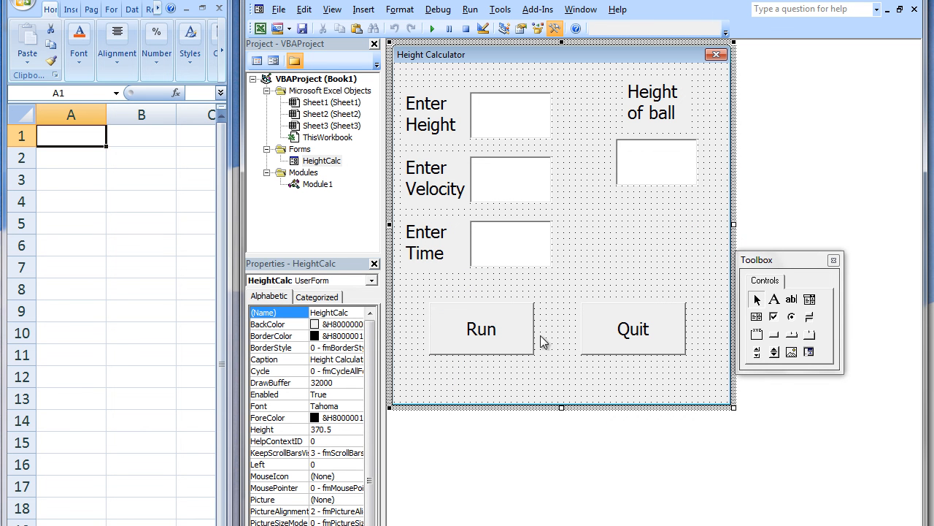
mouse_move(324, 143)
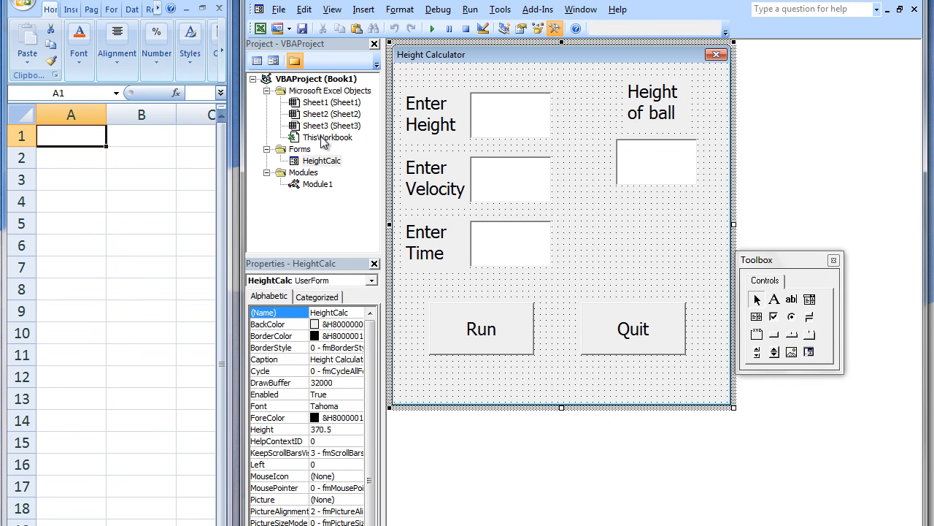
mouse_move(327, 144)
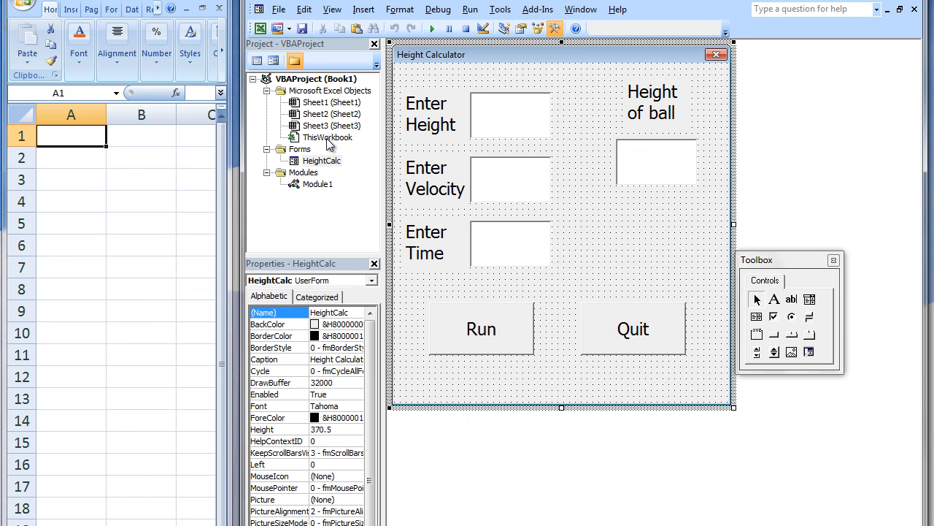
mouse_move(327, 143)
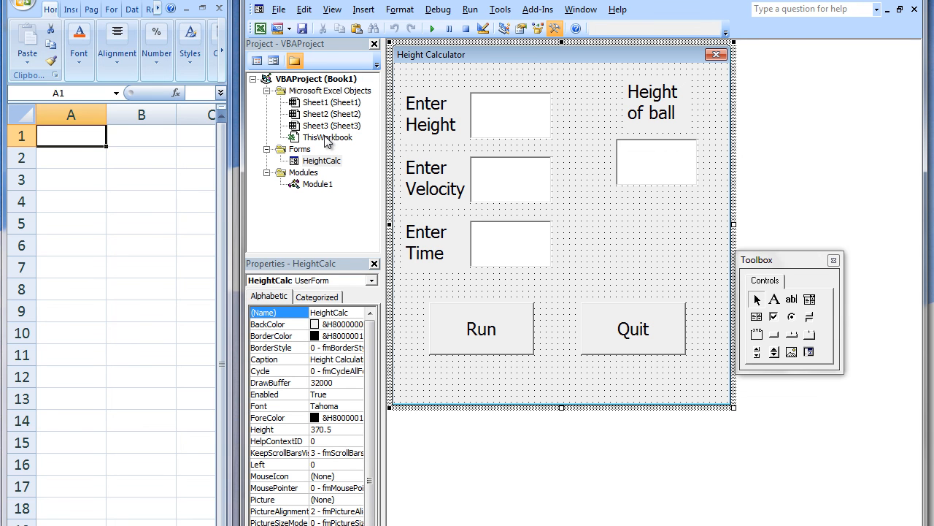
mouse_move(322, 143)
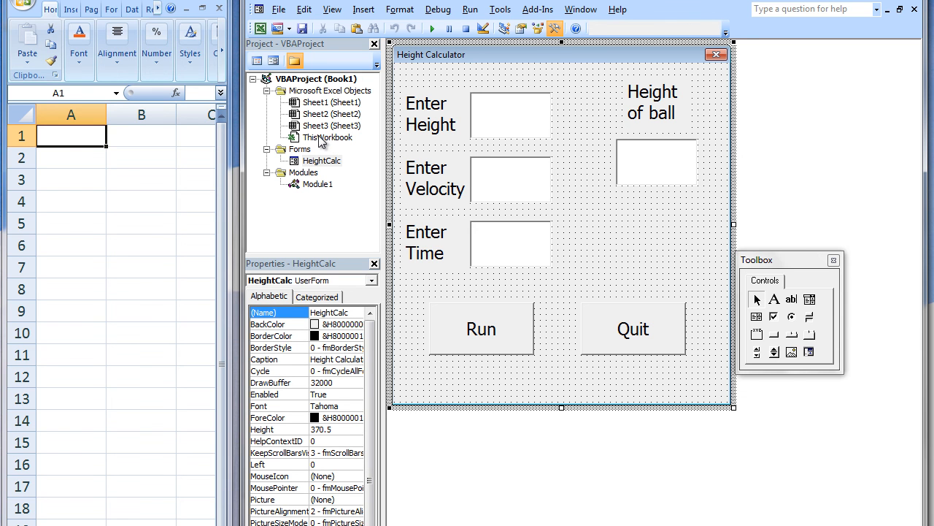
- Create Workbook_Open in ThisWorkbook containing HeightCalc.Show, then start saving the workbook
double_click(327, 137)
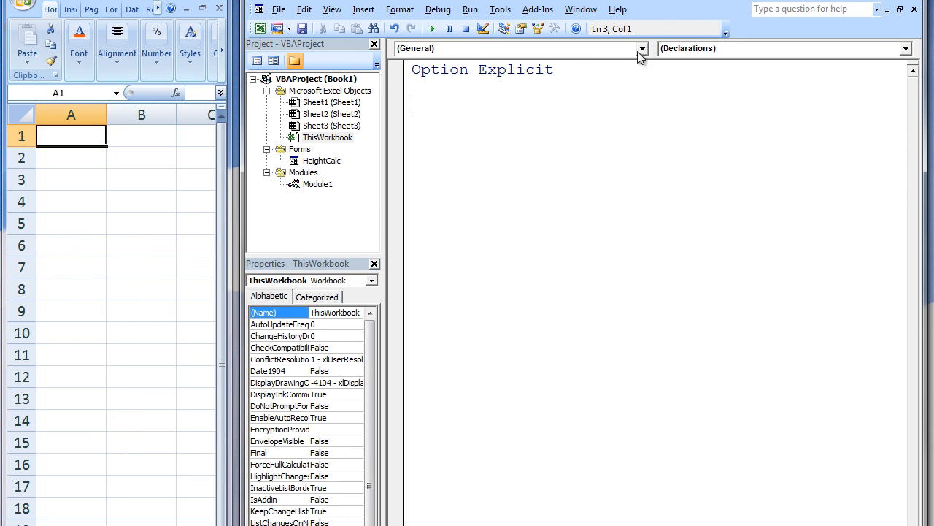
left_click(641, 48)
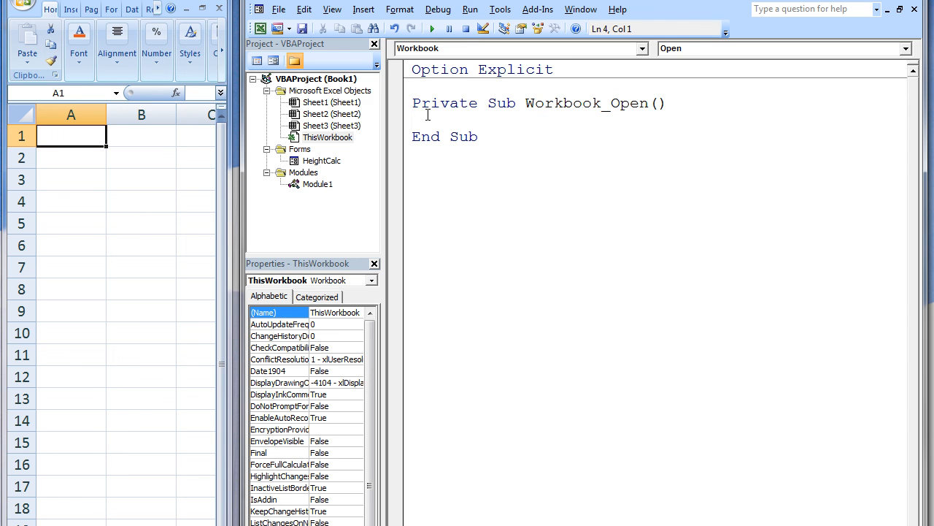
type("Heig")
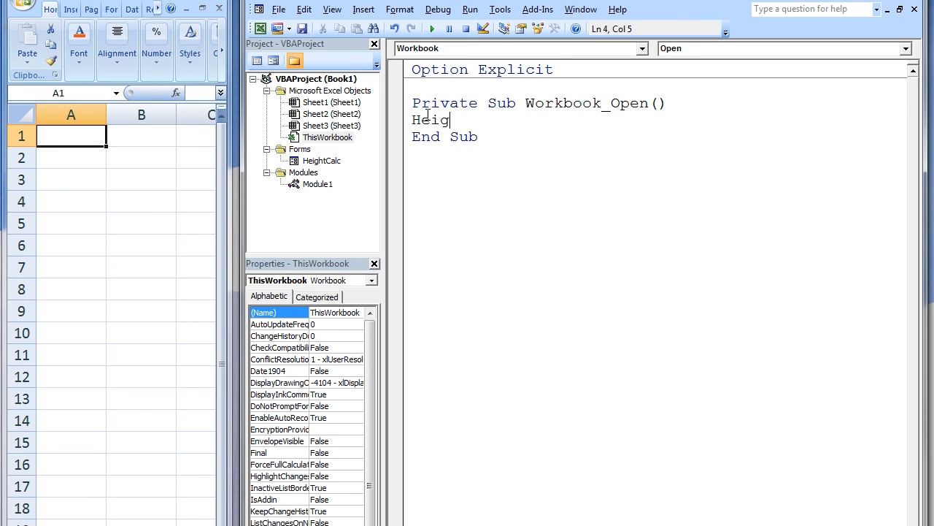
type("htCalc.")
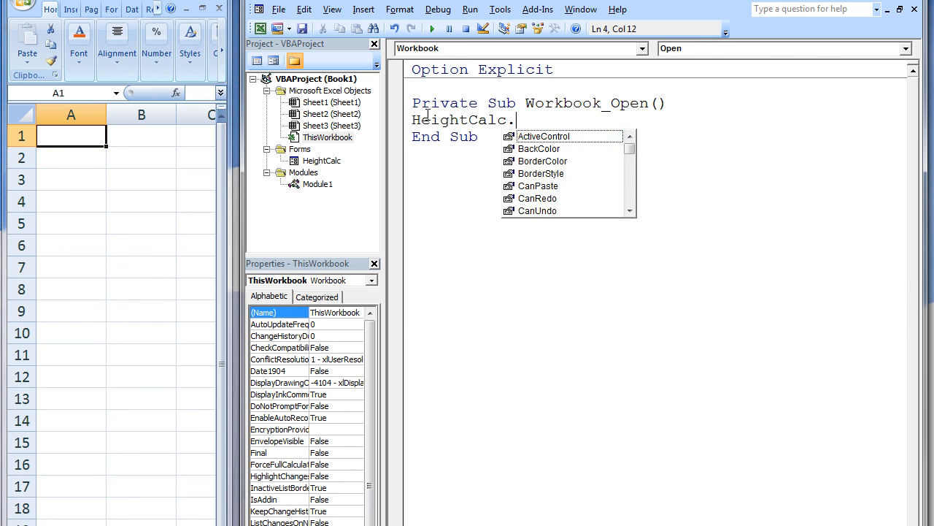
type("Show")
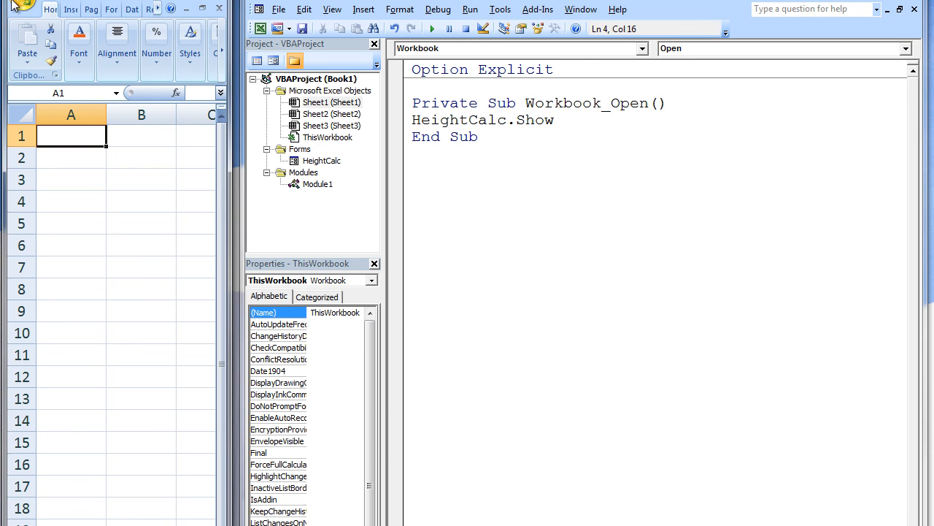
left_click(22, 7)
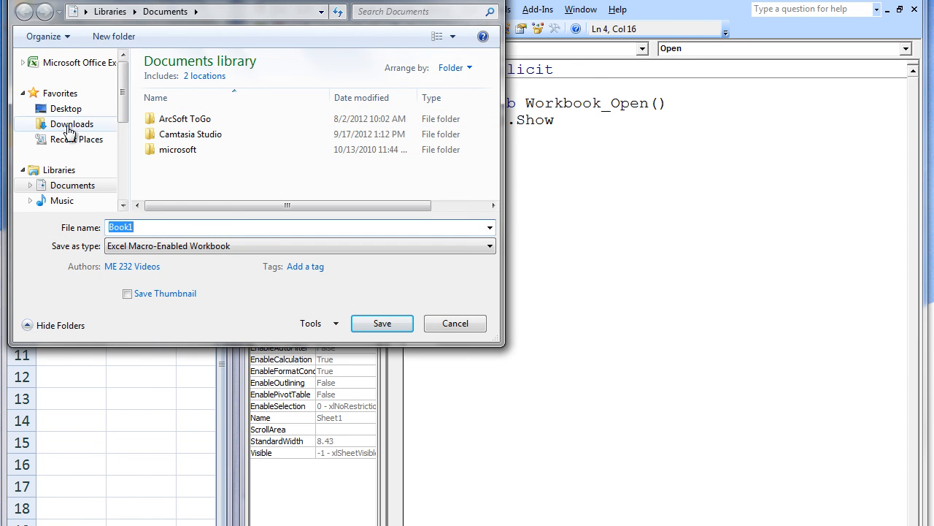
- Save the workbook to the Desktop as macro-enabled 'Userforms' and close Excel
left_click(66, 108)
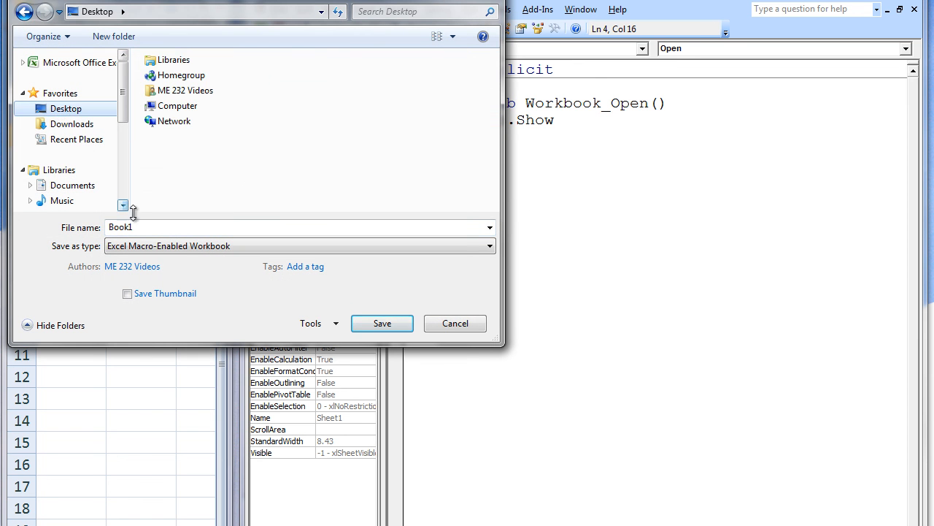
left_click(292, 228)
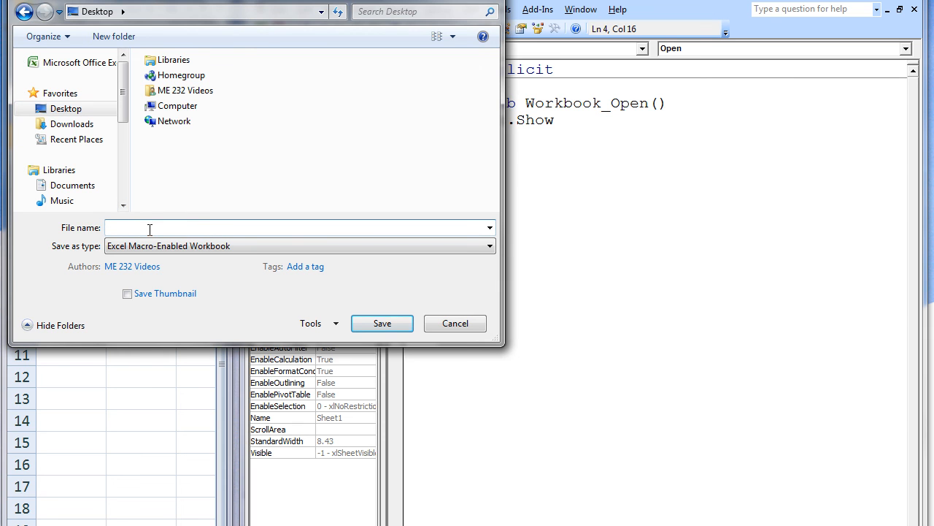
type("Userforms")
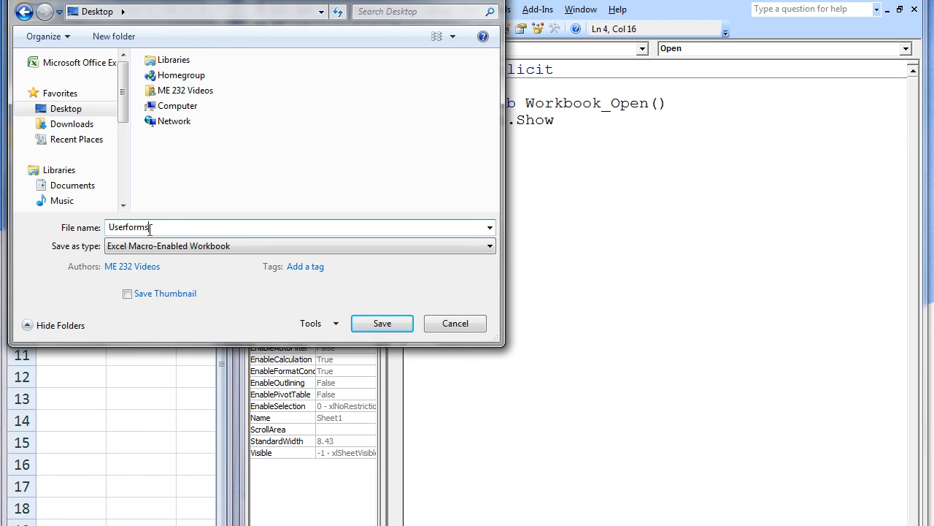
left_click(380, 323)
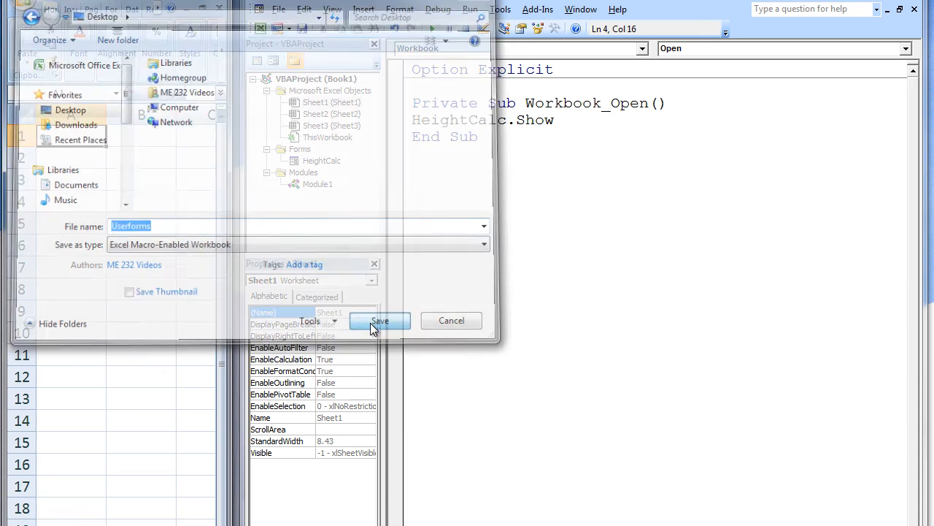
left_click(380, 322)
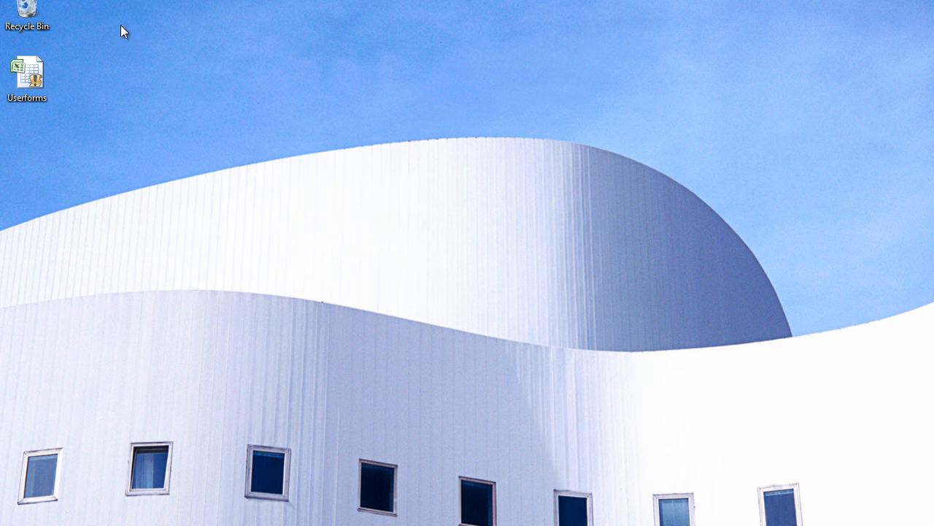
- Reopen 'Userforms' with macros enabled and enter 200 in the auto-launched Height Calculator
left_click(27, 73)
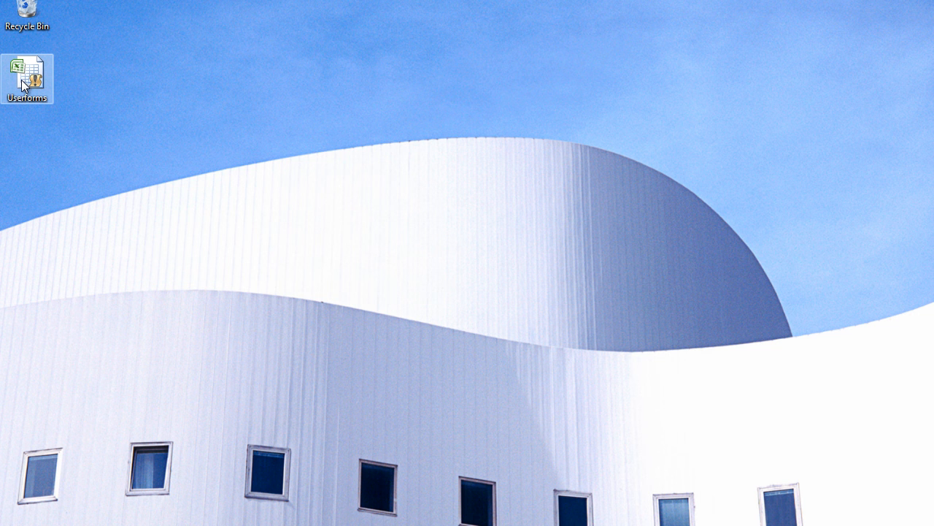
double_click(27, 70)
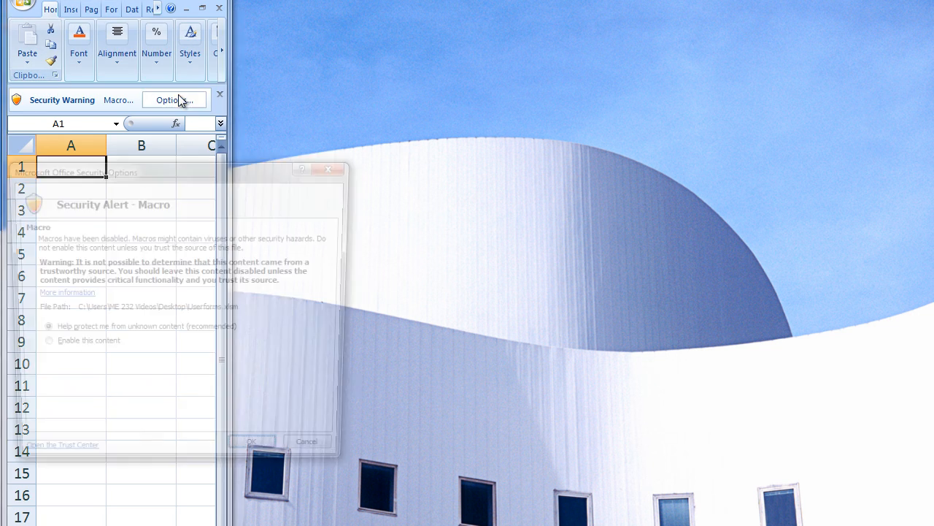
left_click(38, 345)
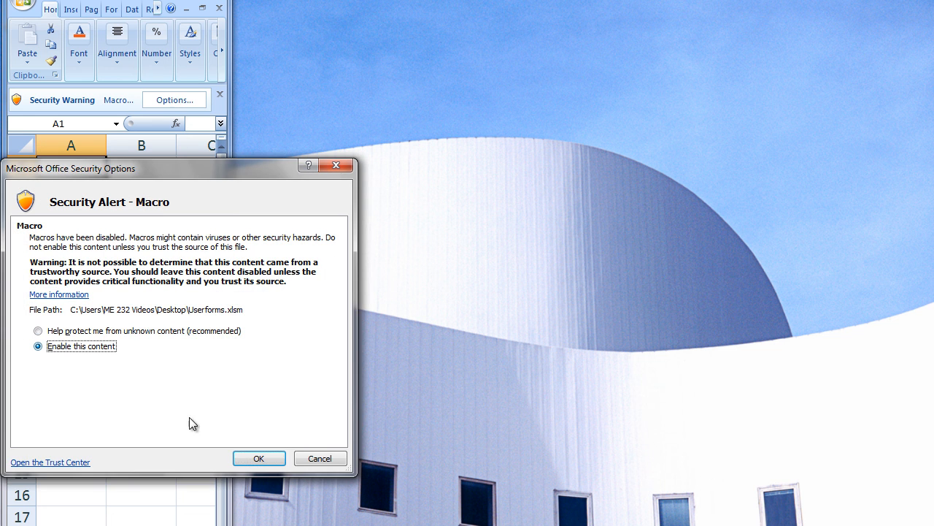
left_click(259, 459)
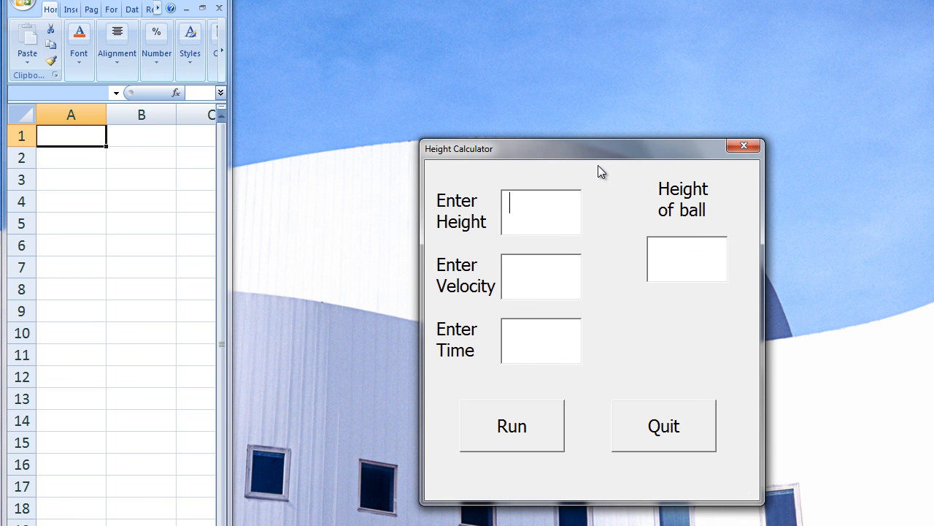
type("200")
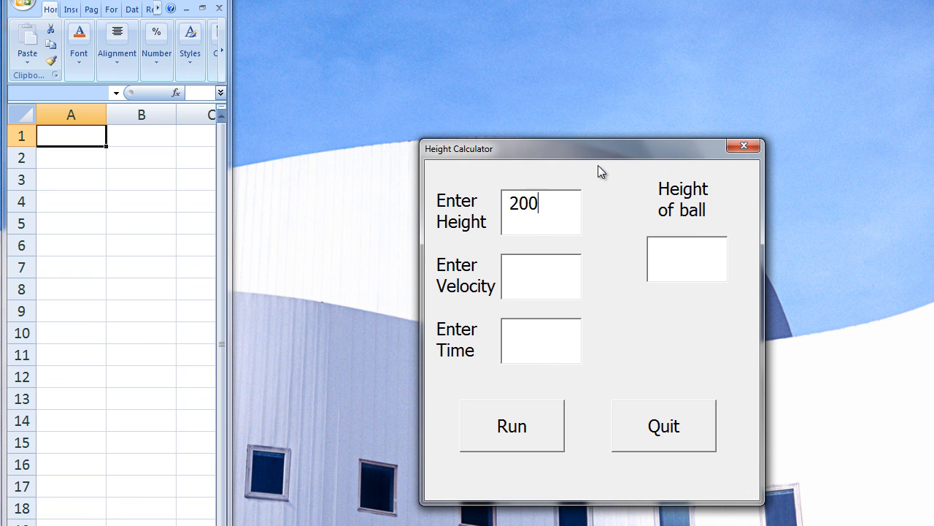